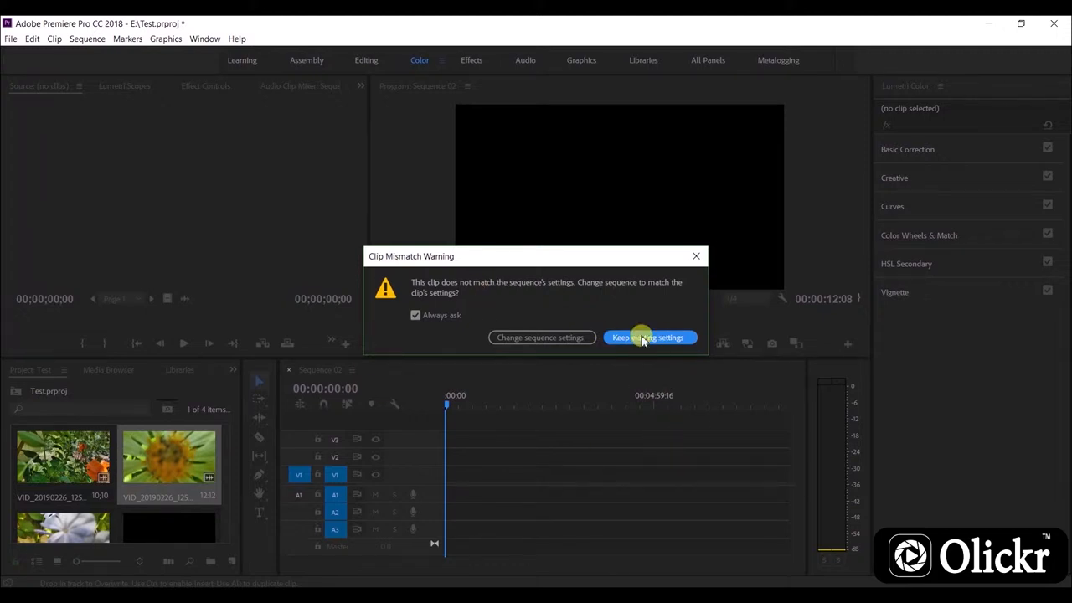
Keep the existing sequence settings and butt the three flower clips end to end on V1
{"action": "left_click", "coordinate": [650, 337]}
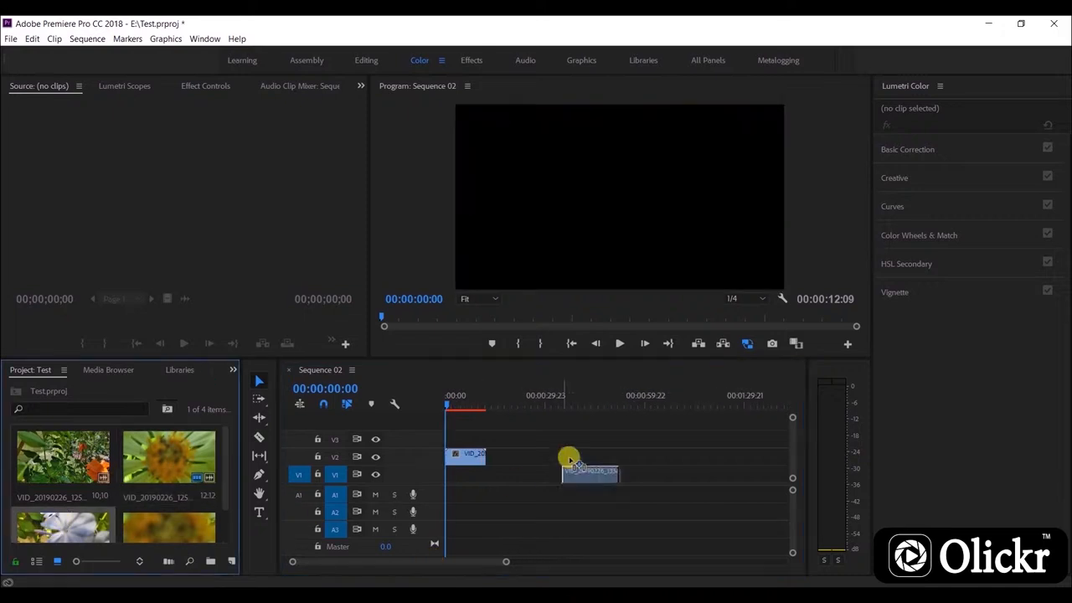
{"action": "left_click_drag", "start_coordinate": [589, 469], "coordinate": [550, 454]}
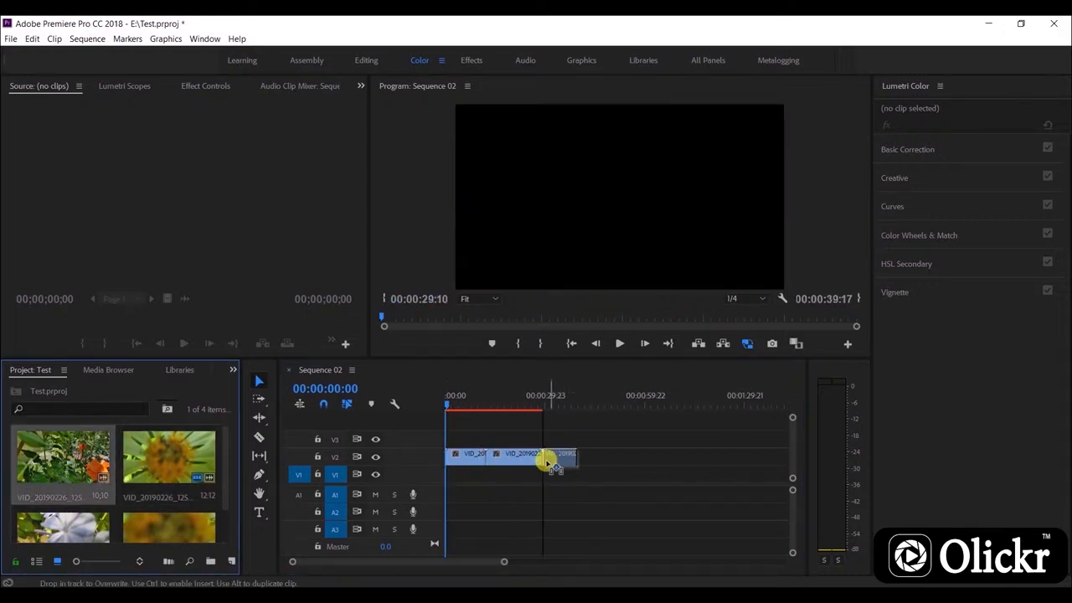
{"action": "left_click_drag", "start_coordinate": [551, 407], "coordinate": [446, 407]}
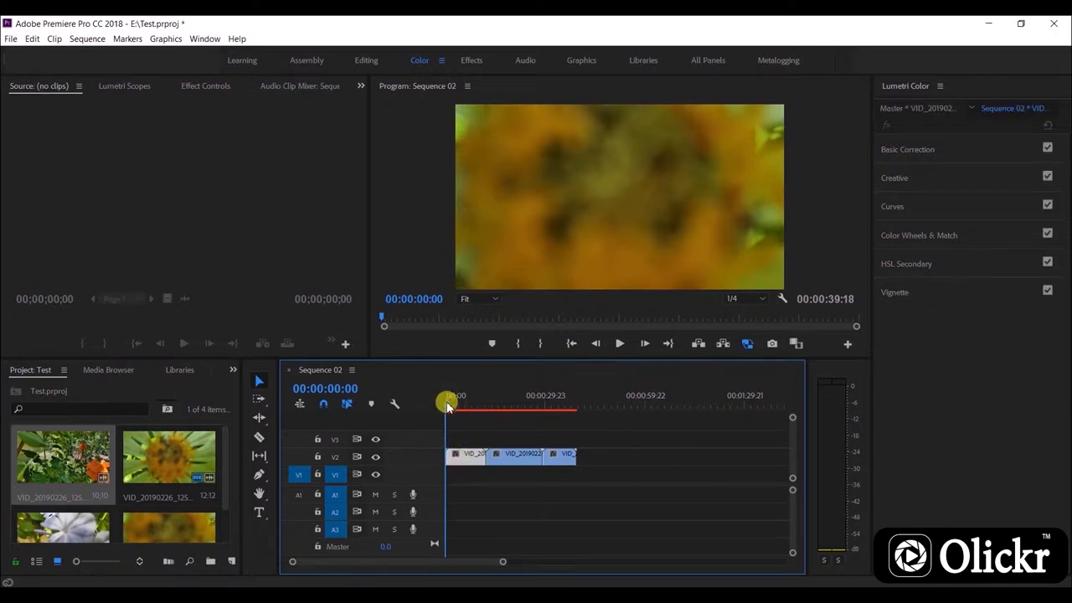
Scrub the playhead through the opening, white flower and pink flower shots to preview them
{"action": "left_click_drag", "start_coordinate": [445, 402], "coordinate": [452, 402]}
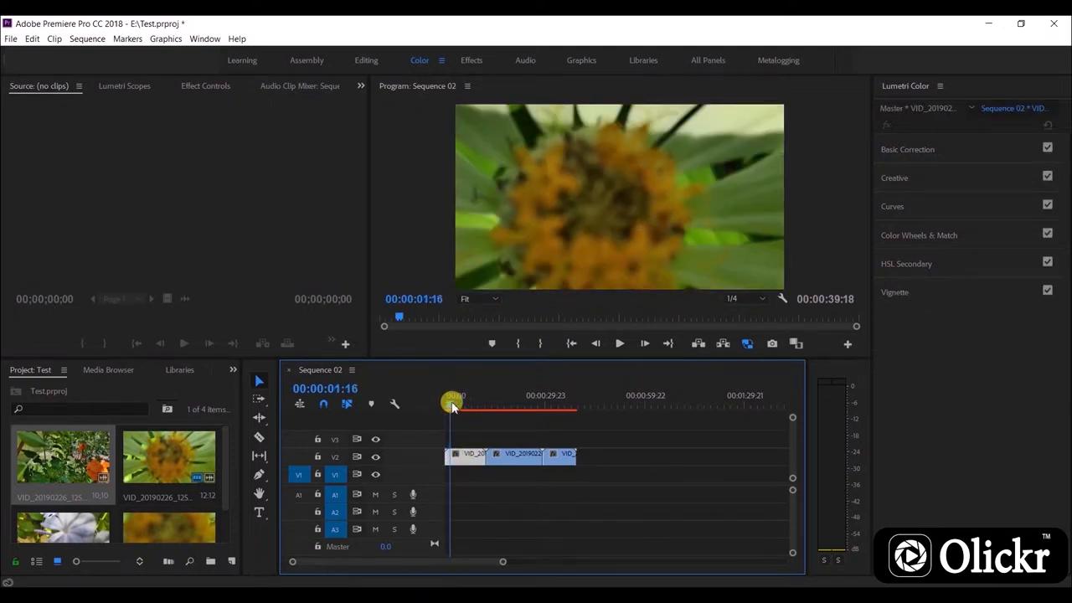
{"action": "left_click_drag", "start_coordinate": [452, 402], "coordinate": [455, 402]}
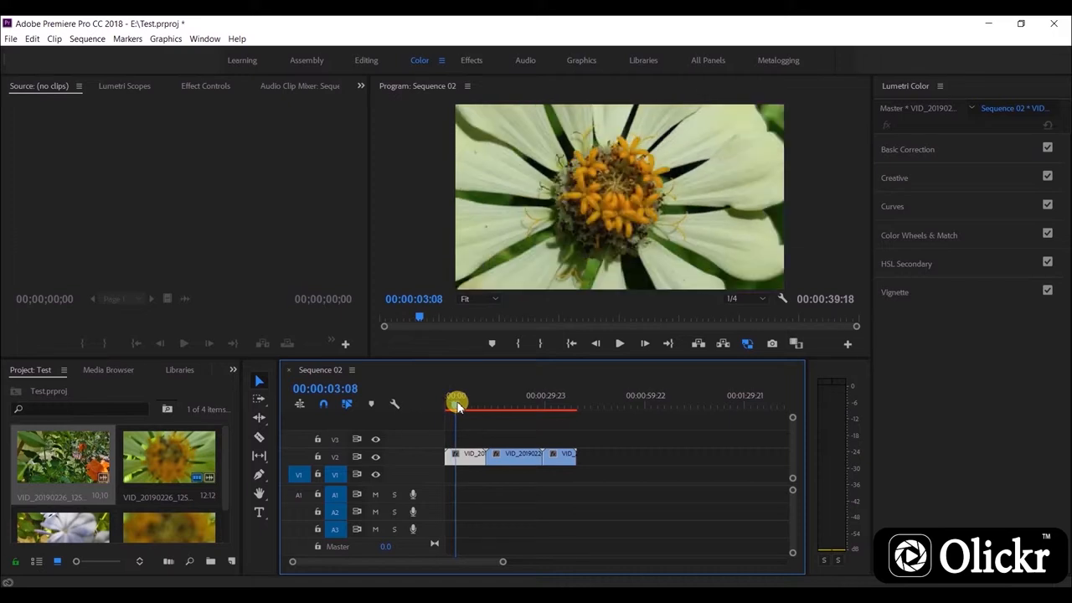
{"action": "left_click_drag", "start_coordinate": [455, 401], "coordinate": [477, 401]}
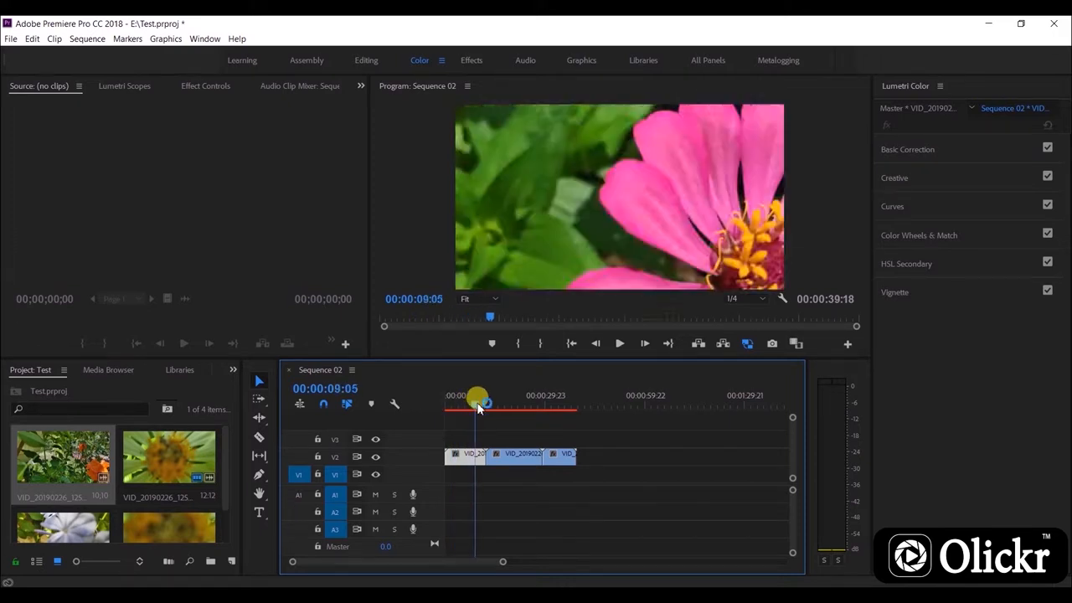
{"action": "left_click_drag", "start_coordinate": [477, 401], "coordinate": [468, 401]}
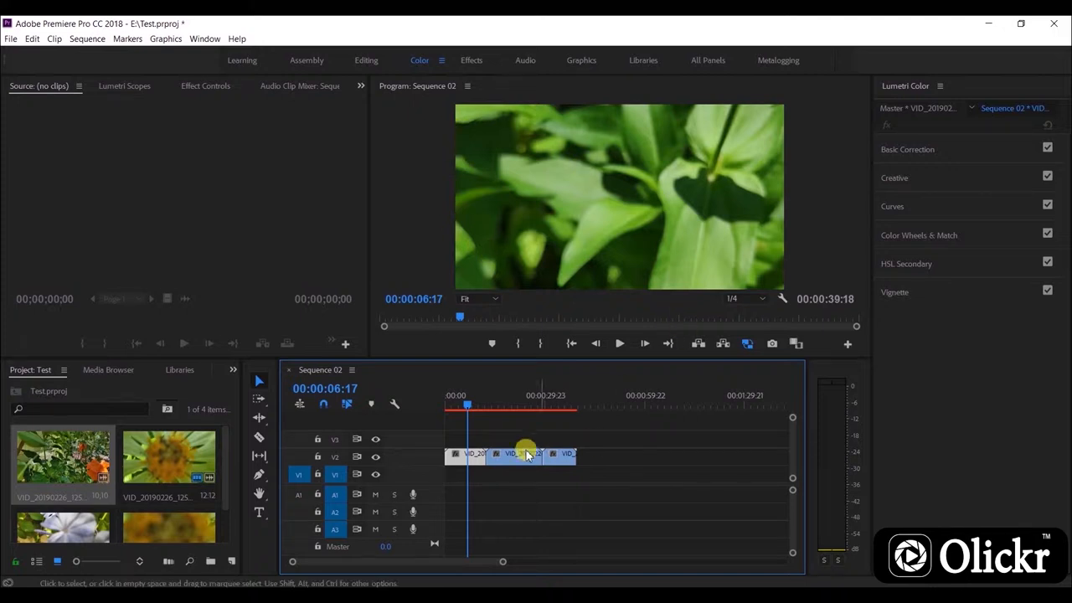
Set each flower clip to Frame Size and return the playhead to the sequence start
{"action": "right_click", "coordinate": [526, 452]}
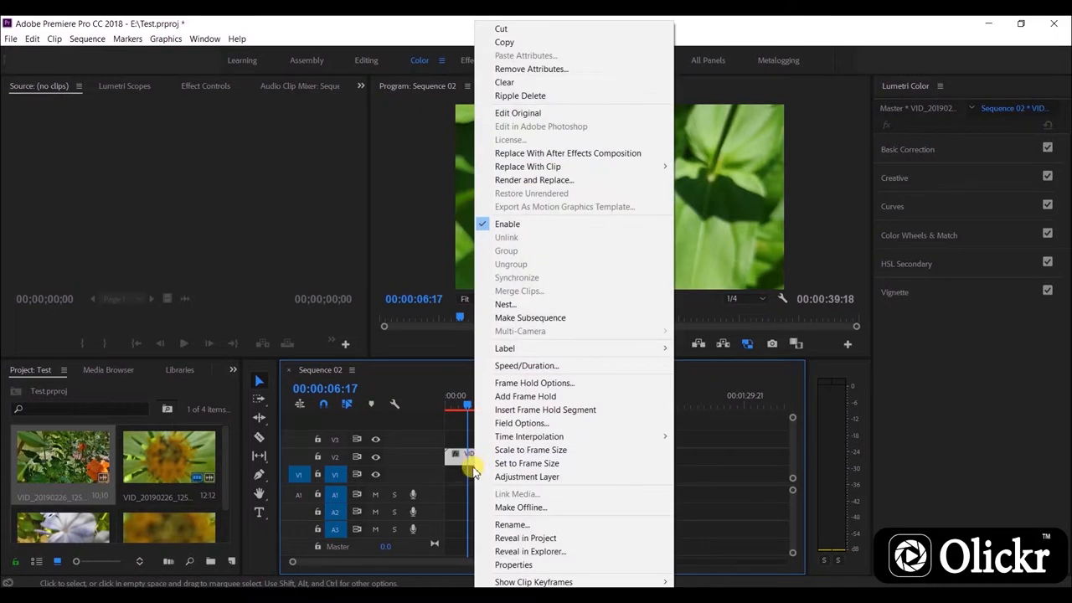
{"action": "mouse_move", "coordinate": [526, 462]}
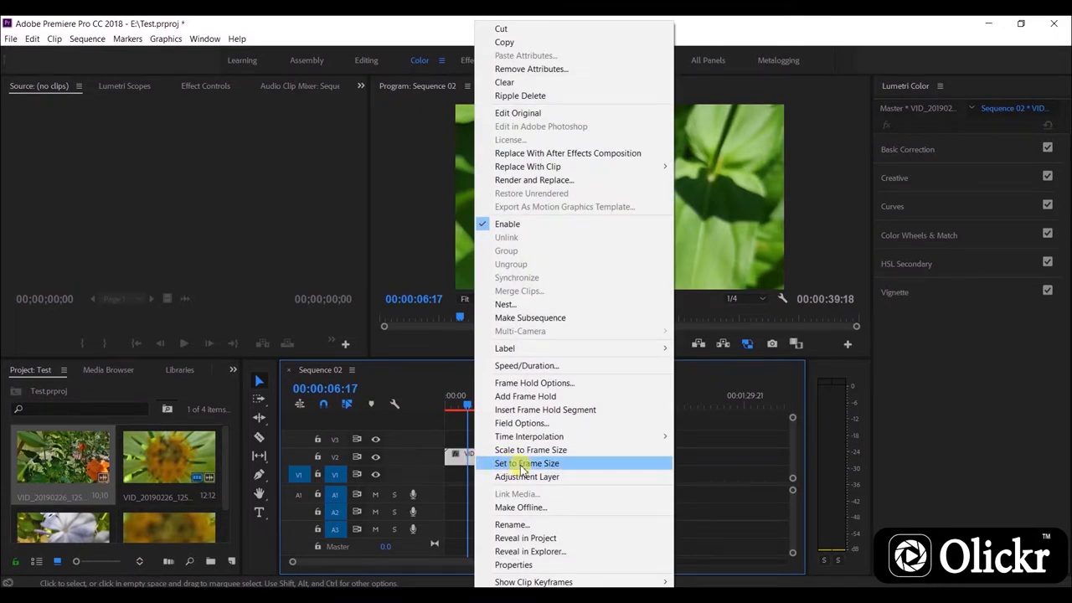
{"action": "left_click", "coordinate": [526, 463]}
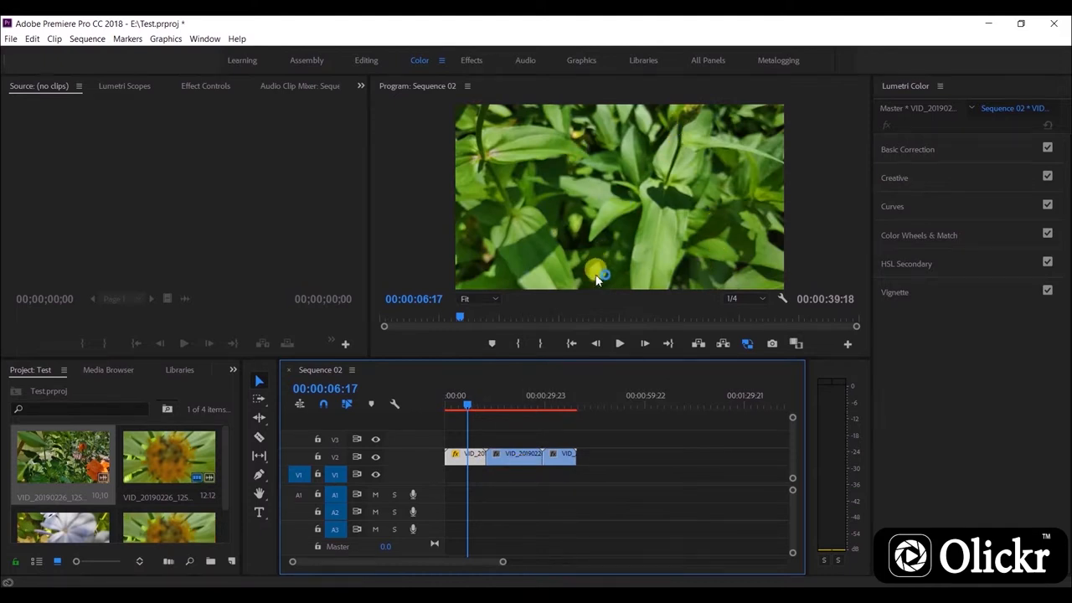
{"action": "left_click", "coordinate": [506, 406]}
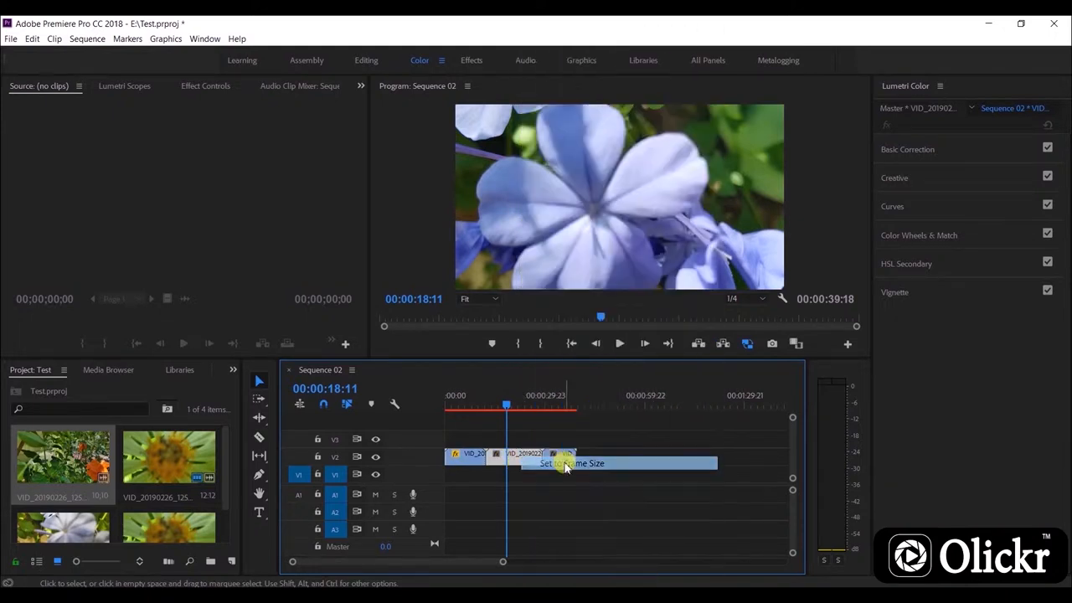
{"action": "left_click_drag", "start_coordinate": [506, 407], "coordinate": [563, 407]}
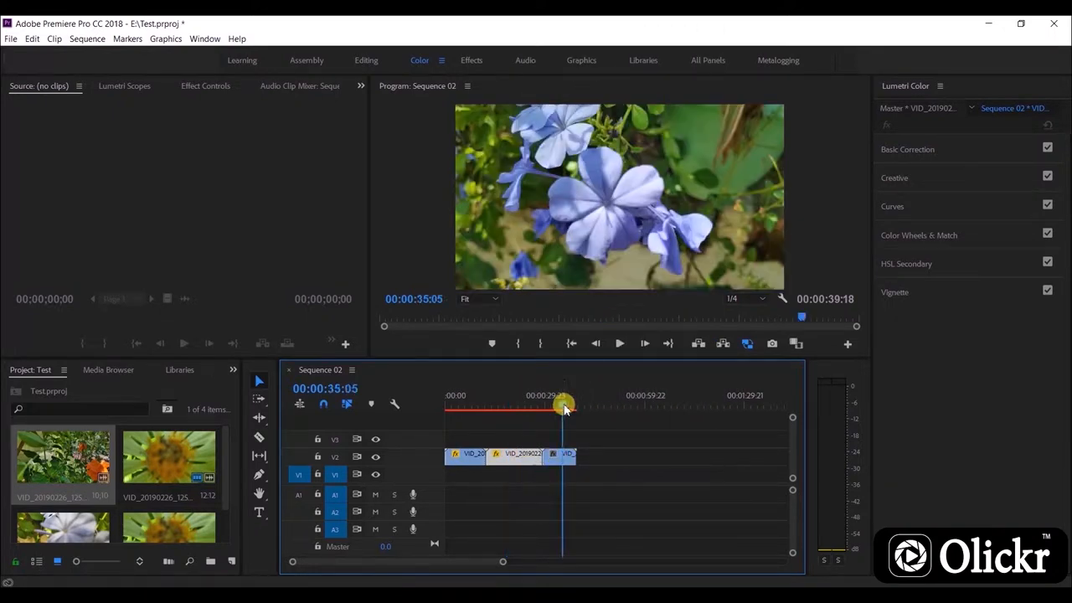
{"action": "right_click", "coordinate": [560, 461]}
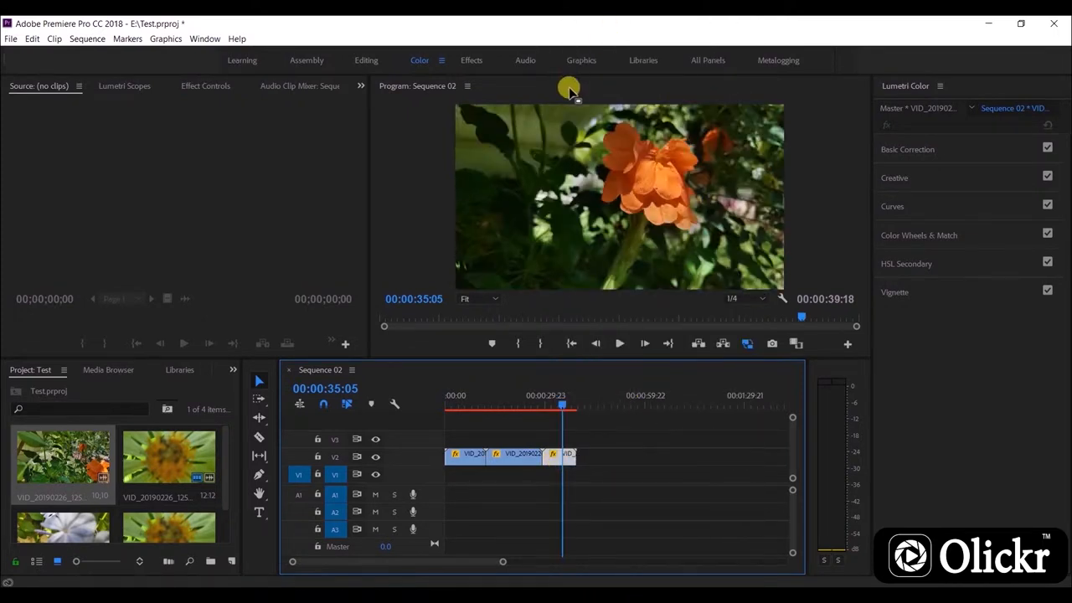
{"action": "left_click", "coordinate": [452, 407]}
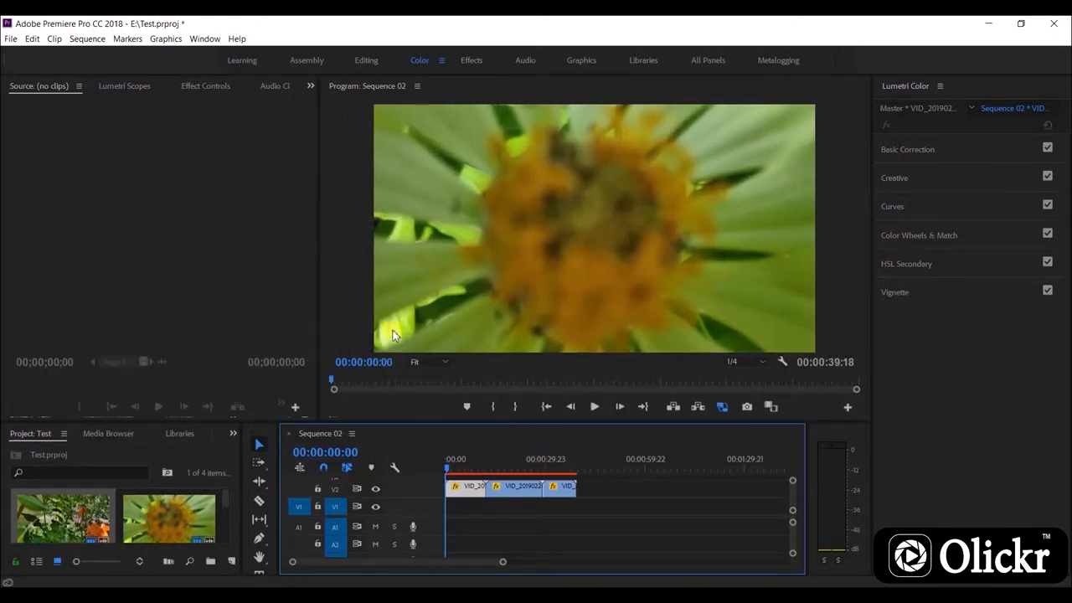
On the white flower clip, cool the temperature, push tint green, raise contrast/highlights and lift shadows
{"action": "left_click", "coordinate": [449, 461]}
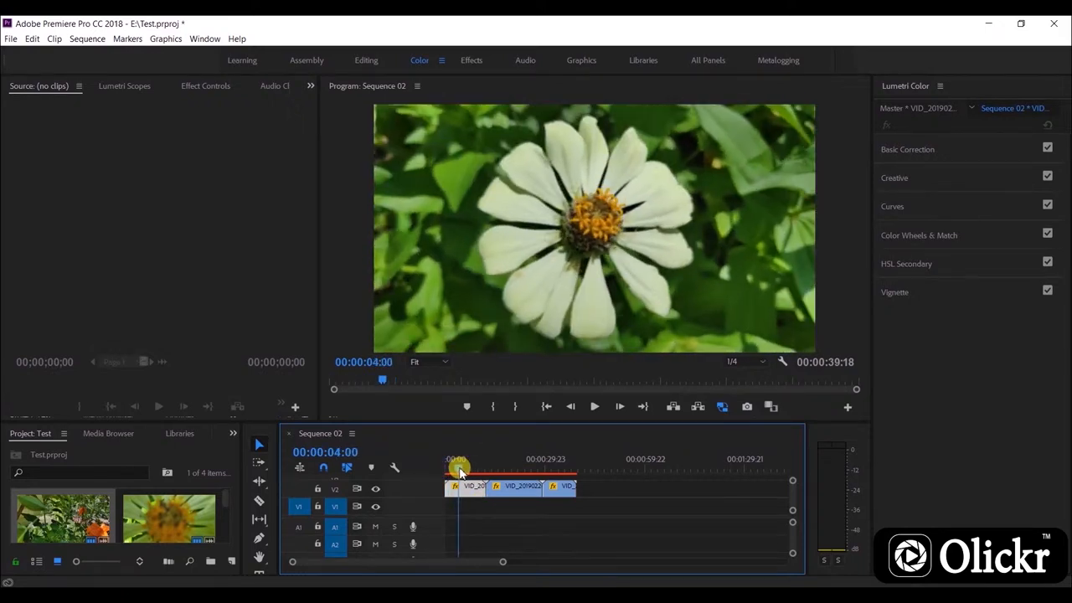
{"action": "left_click", "coordinate": [908, 149]}
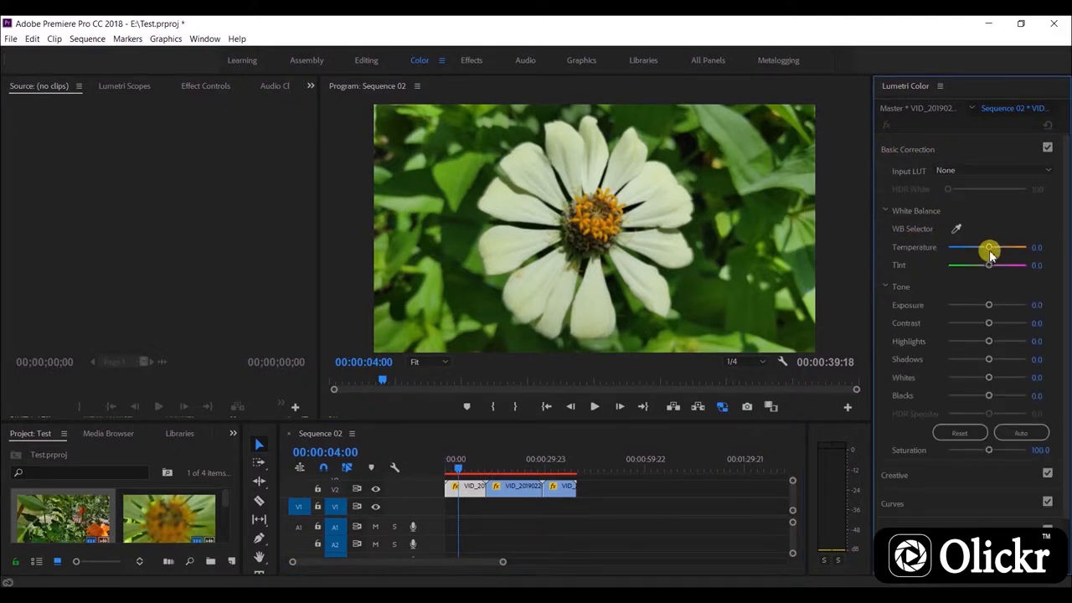
{"action": "left_click_drag", "start_coordinate": [988, 248], "coordinate": [975, 248]}
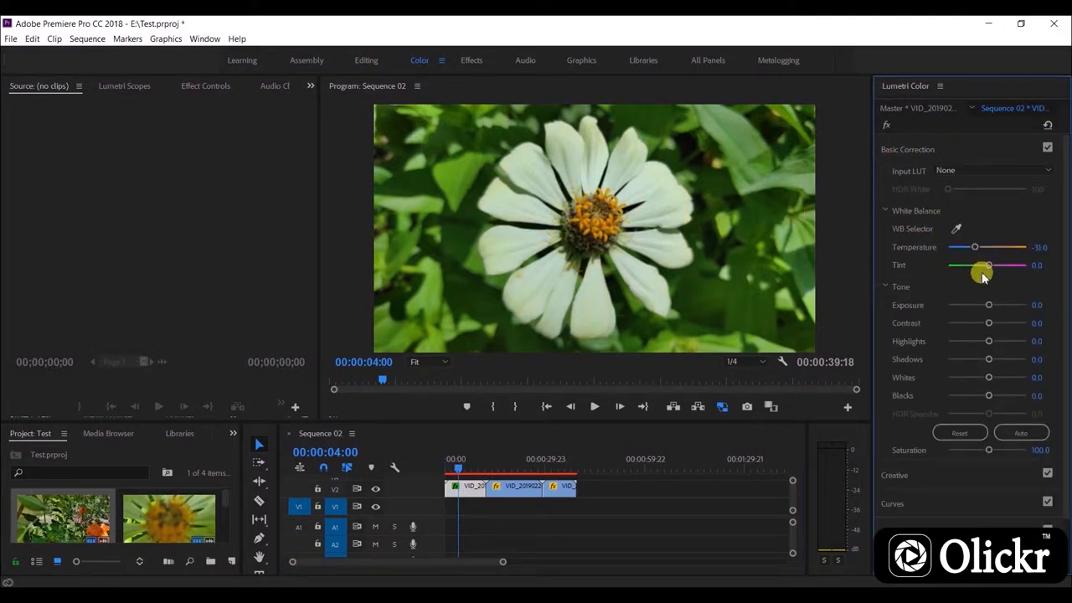
{"action": "left_click_drag", "start_coordinate": [988, 264], "coordinate": [972, 266]}
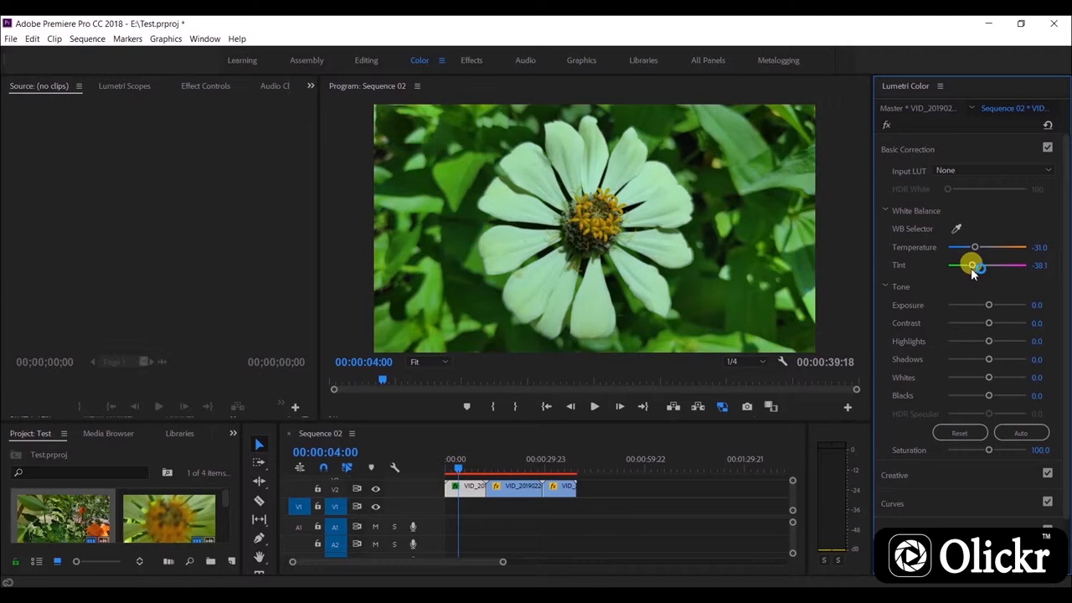
{"action": "left_click_drag", "start_coordinate": [989, 322], "coordinate": [1005, 322]}
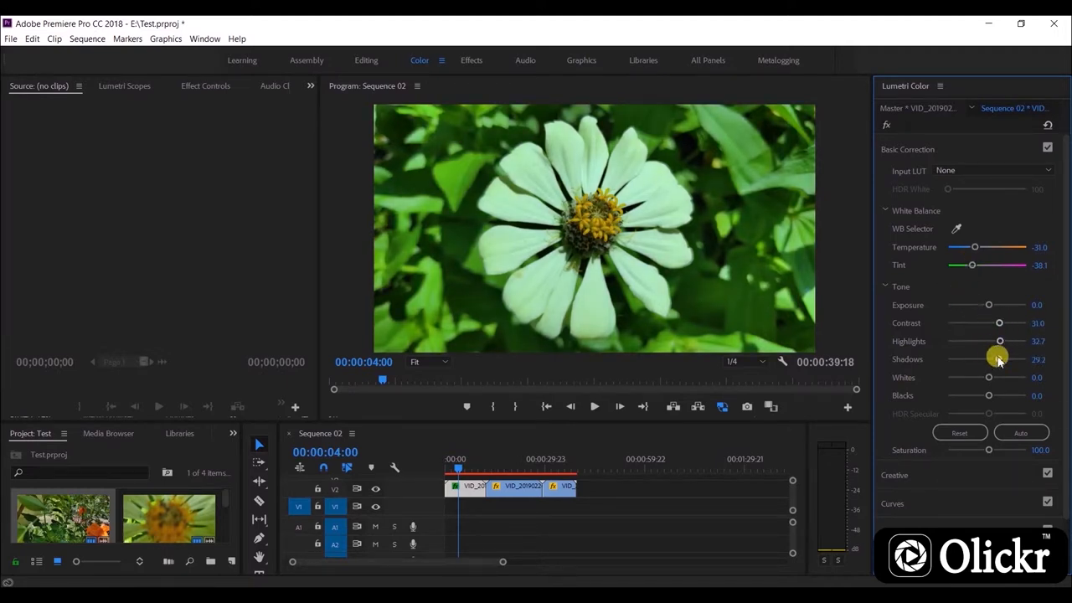
{"action": "left_click_drag", "start_coordinate": [988, 396], "coordinate": [998, 396]}
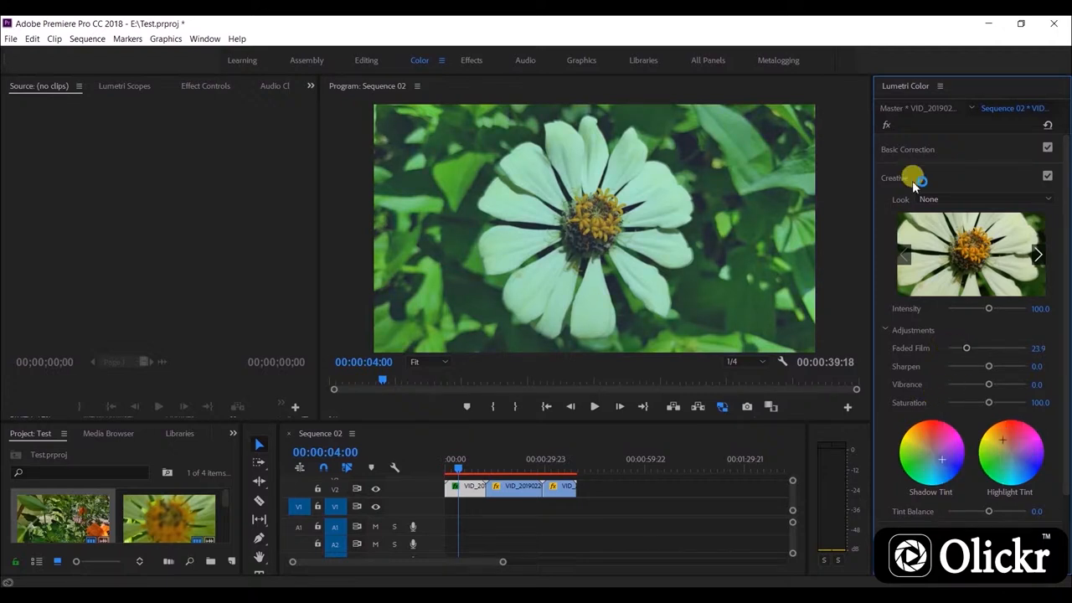
Bend the RGB curve into an S for contrast, then pull highlights back and fine-tune shadows
{"action": "left_click", "coordinate": [894, 178]}
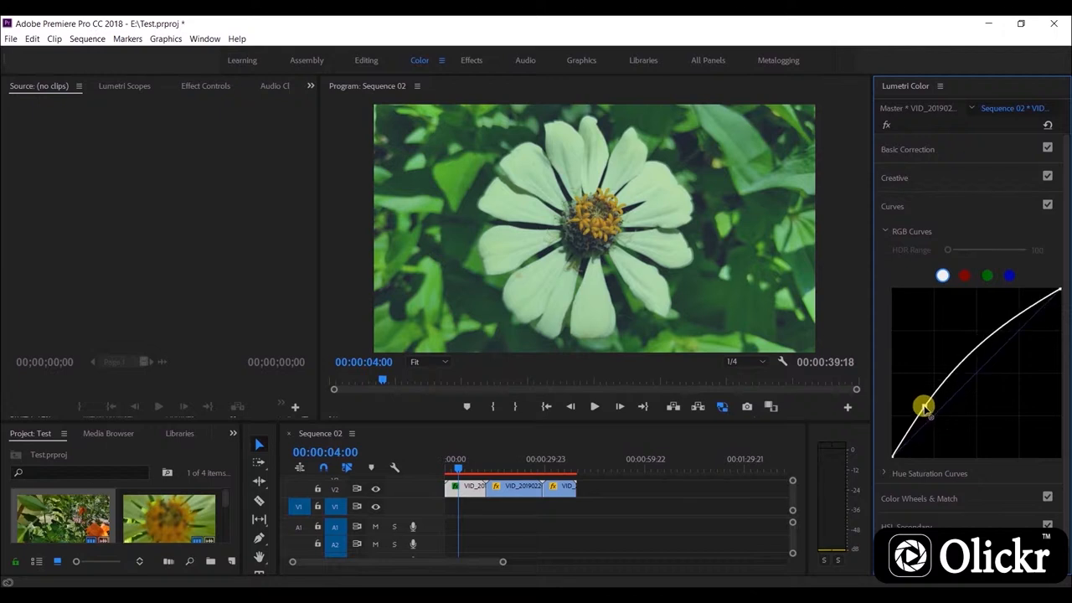
{"action": "left_click_drag", "start_coordinate": [922, 407], "coordinate": [925, 408]}
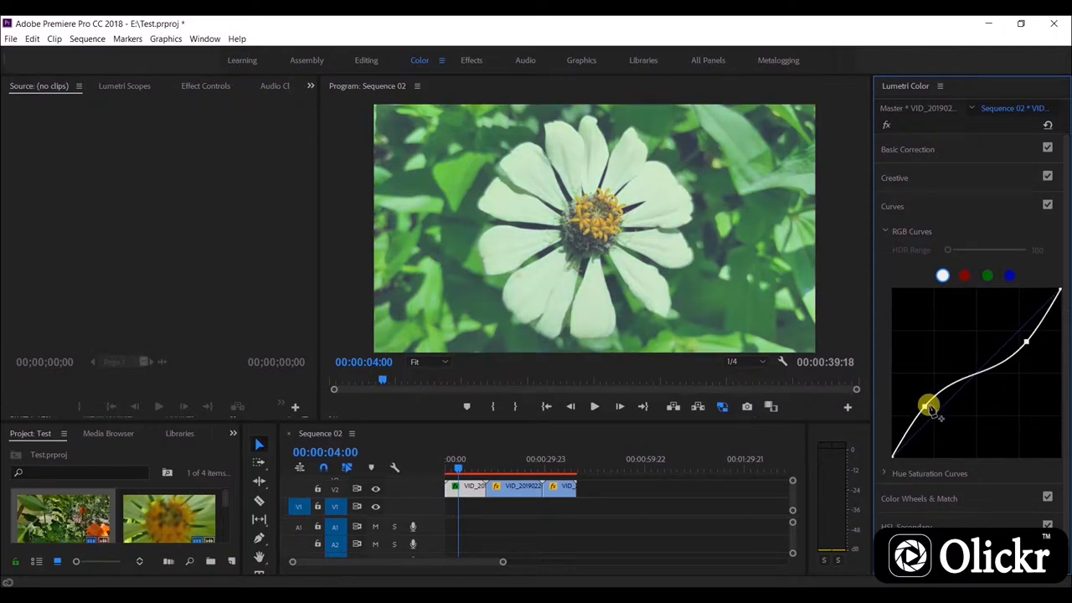
{"action": "left_click_drag", "start_coordinate": [928, 408], "coordinate": [1020, 342]}
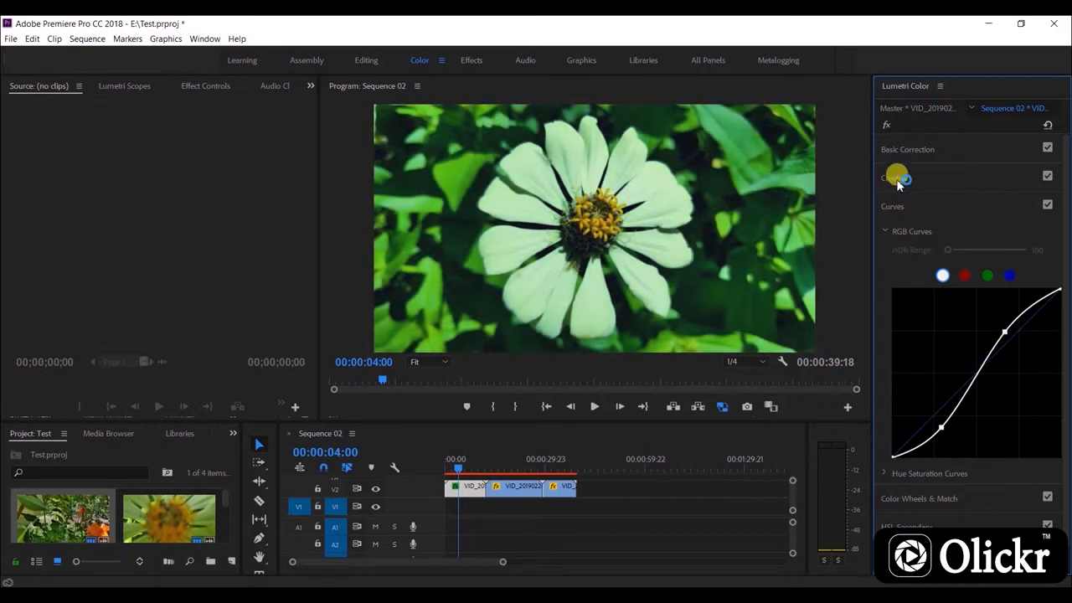
{"action": "left_click", "coordinate": [908, 150]}
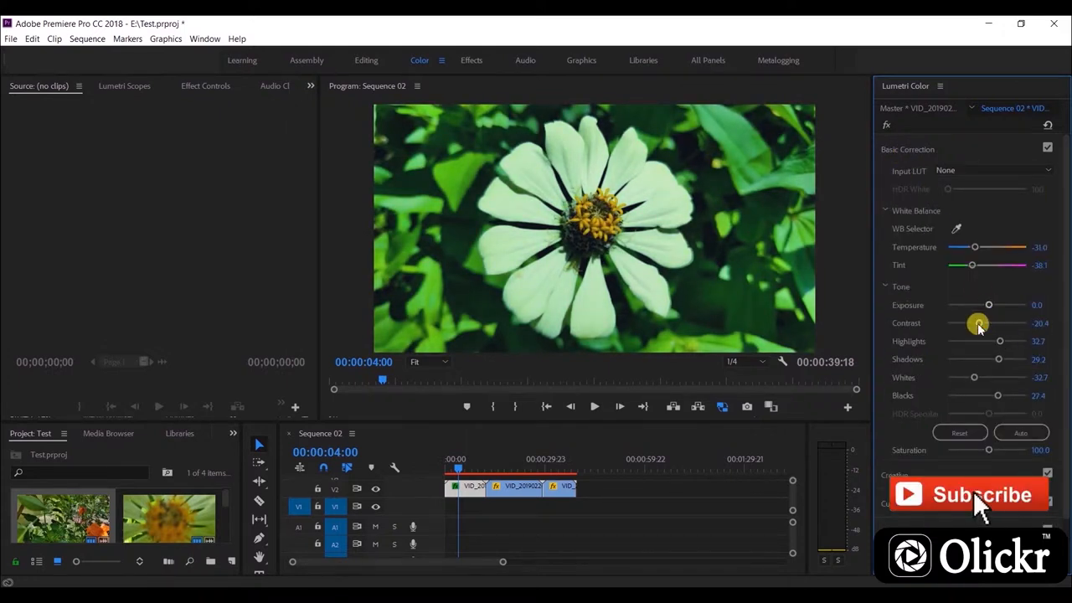
{"action": "left_click_drag", "start_coordinate": [998, 342], "coordinate": [995, 341]}
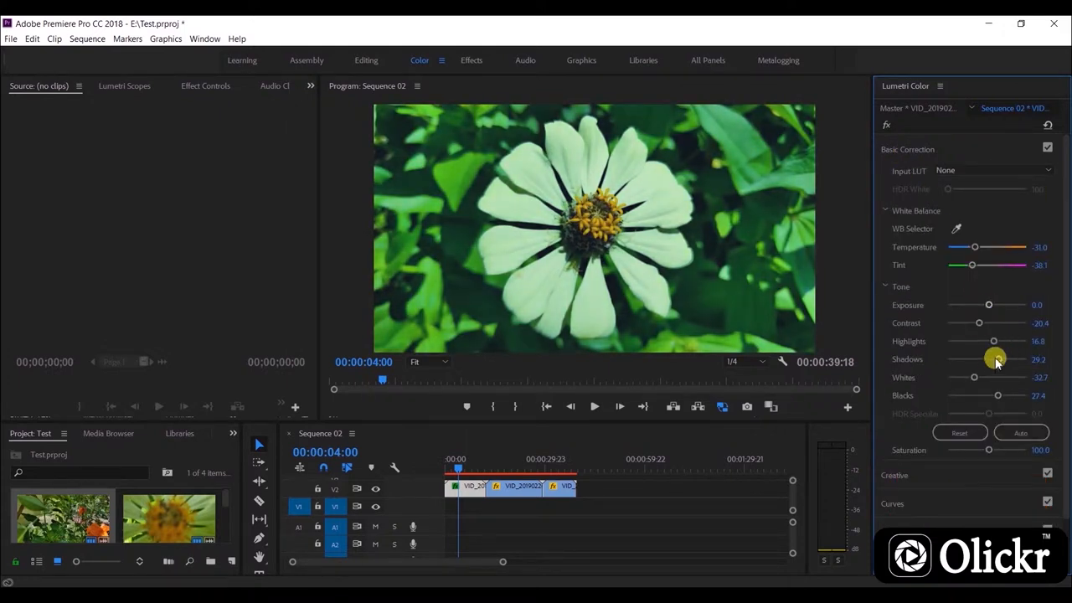
{"action": "left_click_drag", "start_coordinate": [971, 265], "coordinate": [985, 265]}
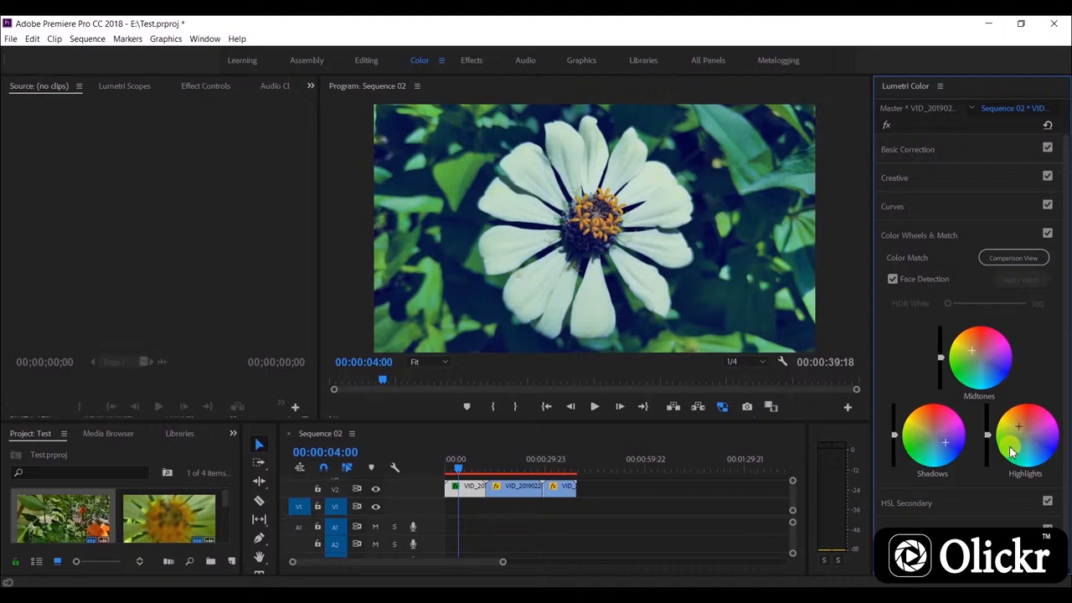
Move to the blue flower clip and add an S-curve contrast before reviewing the colour wheels
{"action": "left_click", "coordinate": [593, 407]}
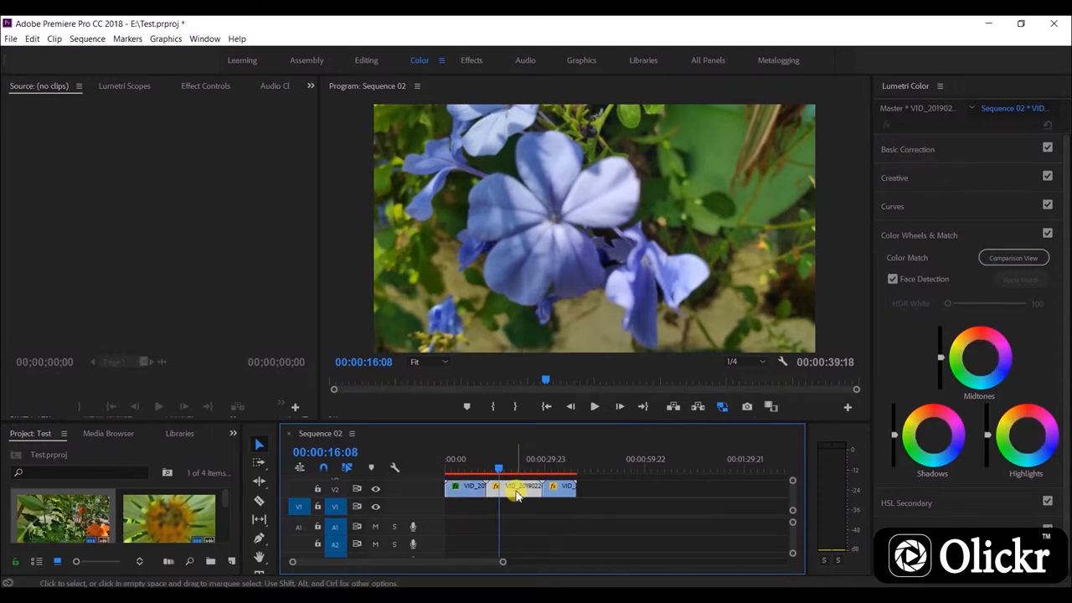
{"action": "left_click", "coordinate": [893, 206]}
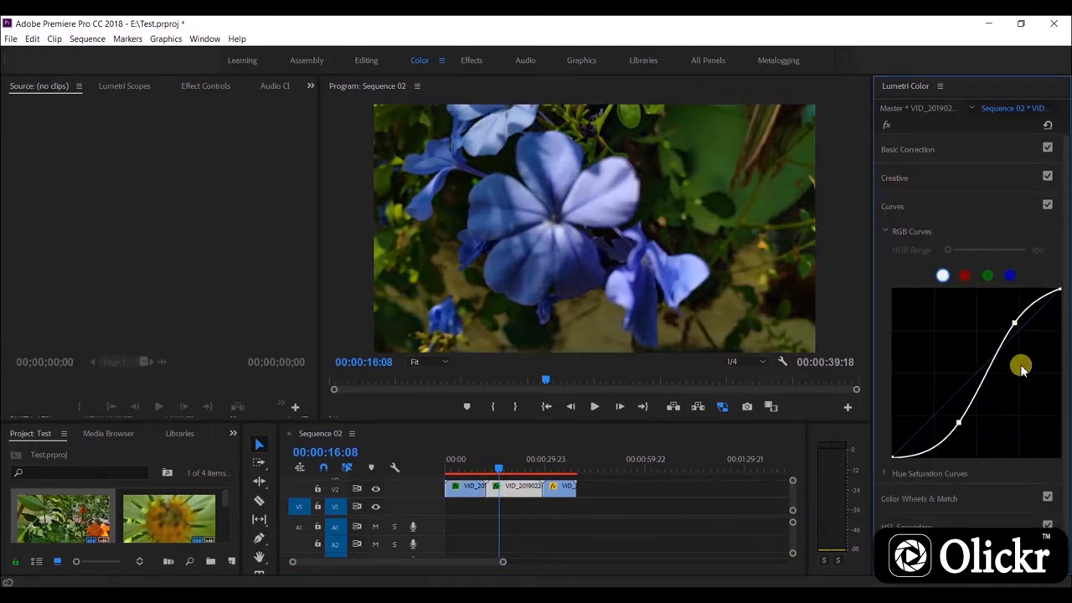
{"action": "left_click_drag", "start_coordinate": [1021, 367], "coordinate": [952, 417]}
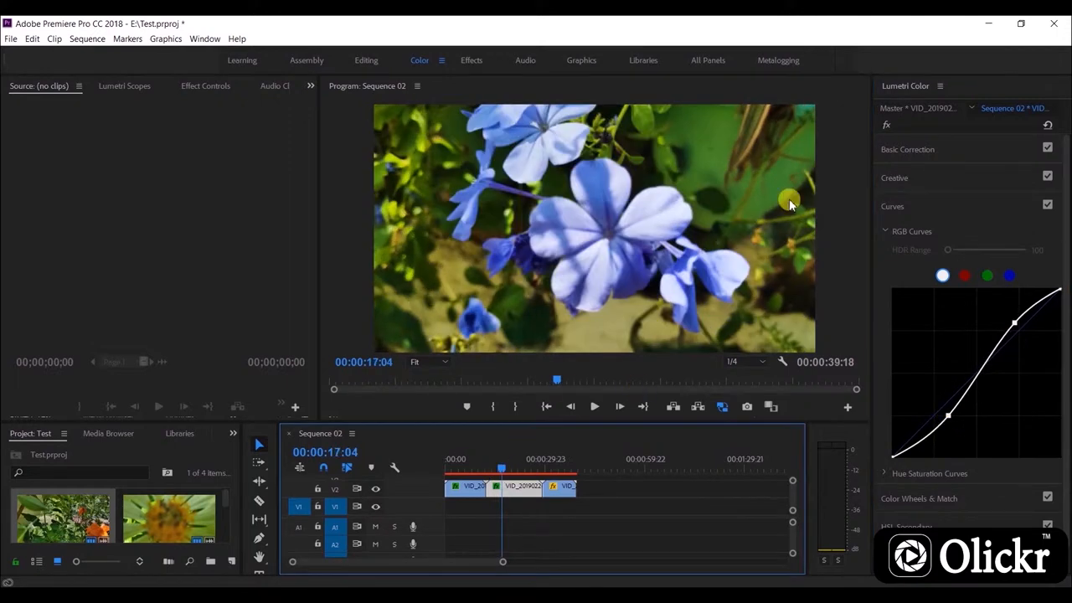
{"action": "left_click", "coordinate": [918, 500]}
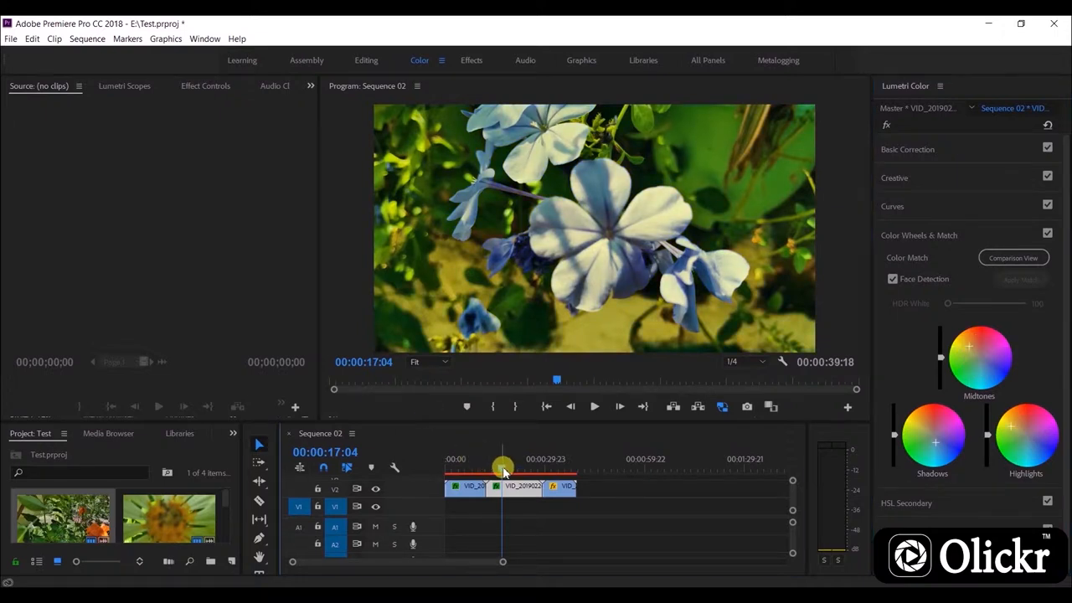
{"action": "left_click", "coordinate": [594, 407]}
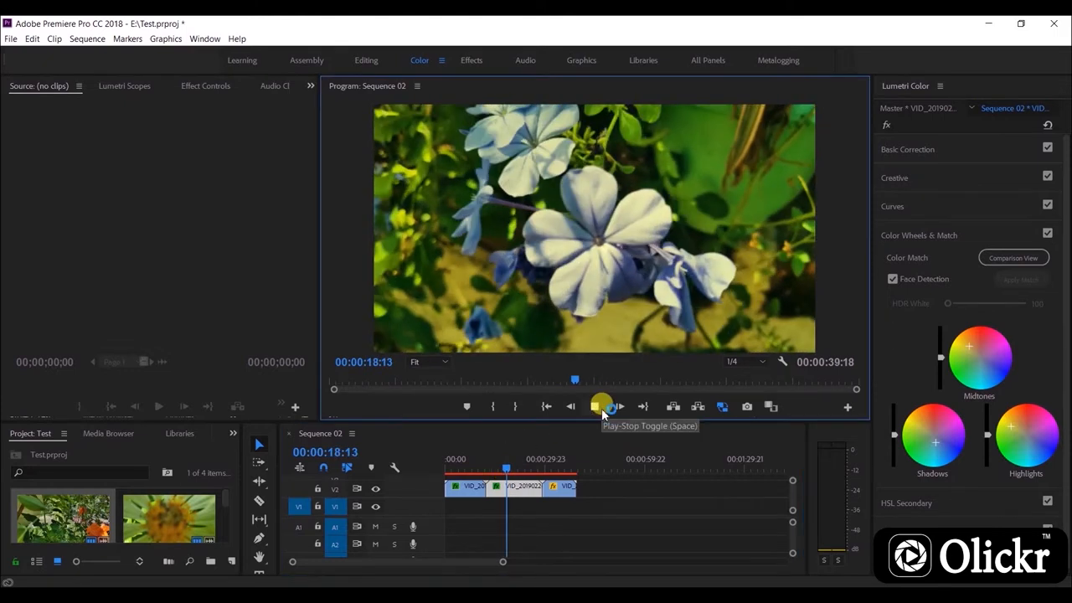
Lower the blue flower clip's exposure slightly, shift temperature and tint greener, and boost saturation
{"action": "left_click", "coordinate": [908, 149]}
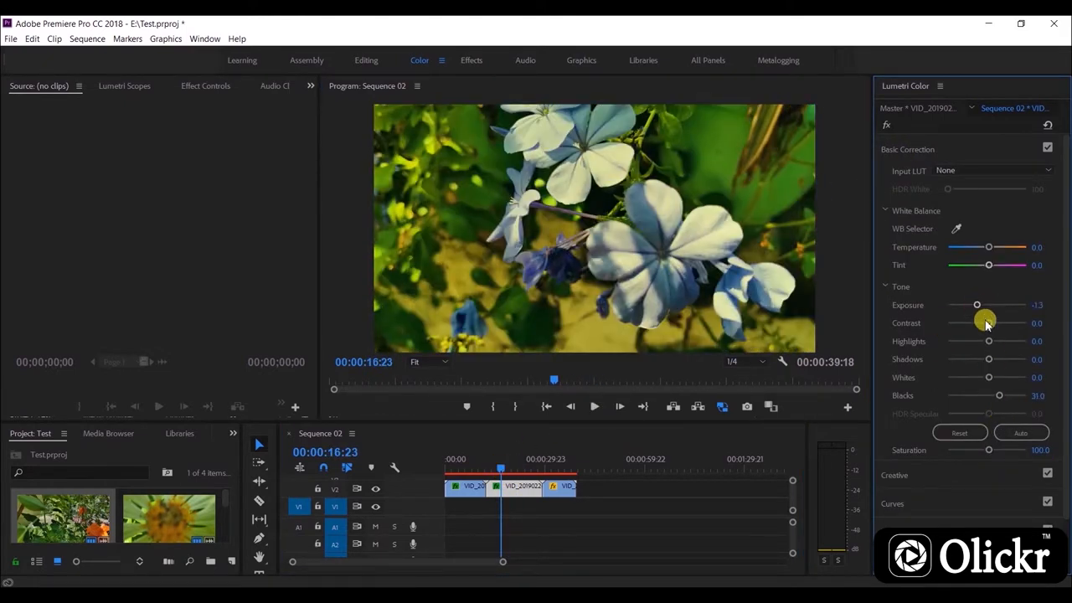
{"action": "left_click_drag", "start_coordinate": [977, 305], "coordinate": [989, 305]}
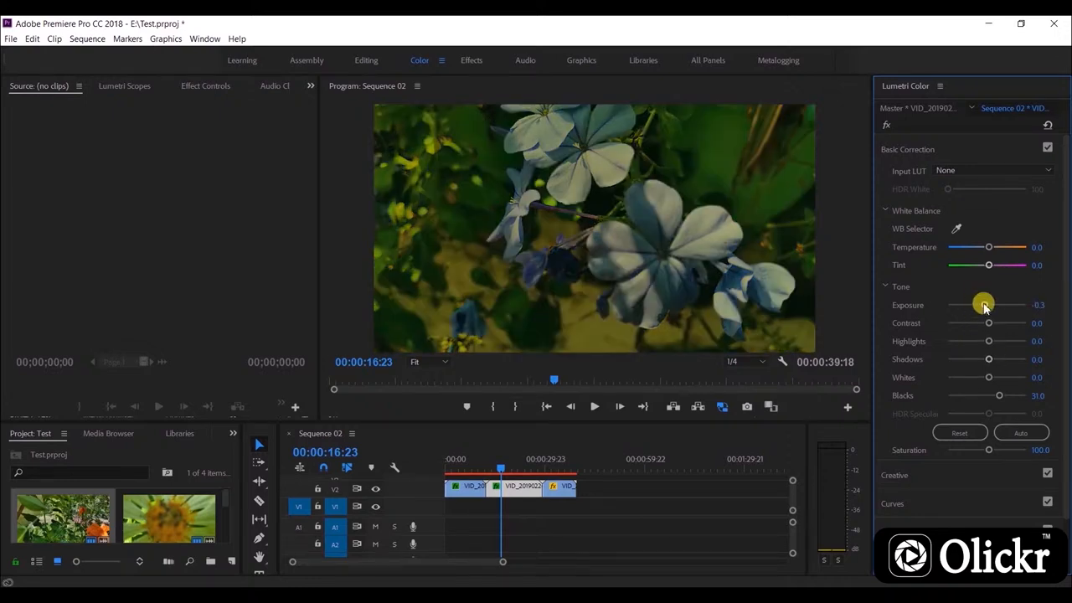
{"action": "left_click_drag", "start_coordinate": [988, 247], "coordinate": [970, 247]}
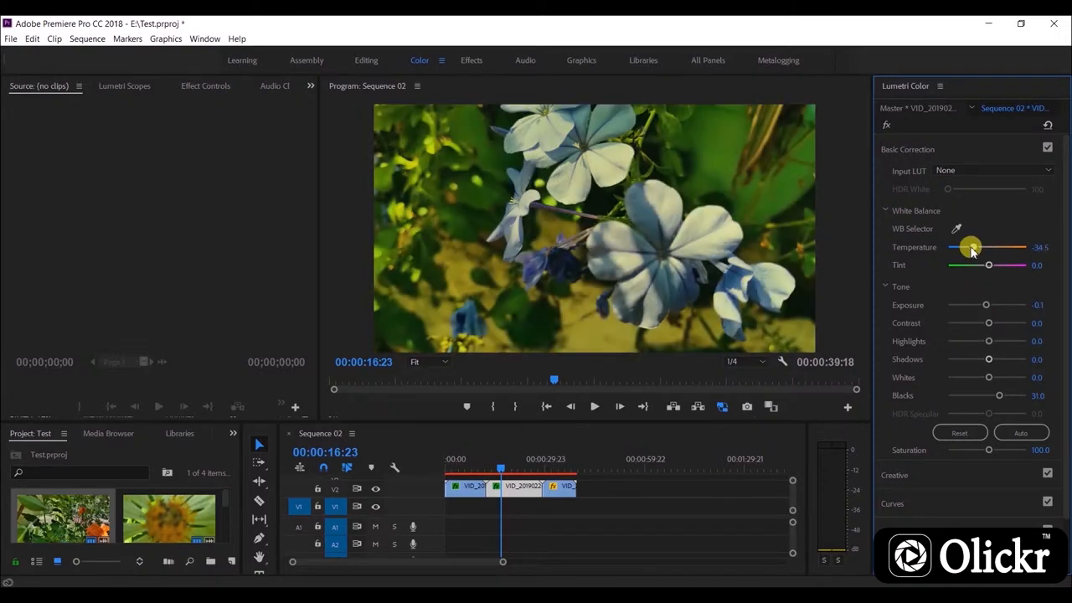
{"action": "left_click_drag", "start_coordinate": [970, 248], "coordinate": [1009, 248]}
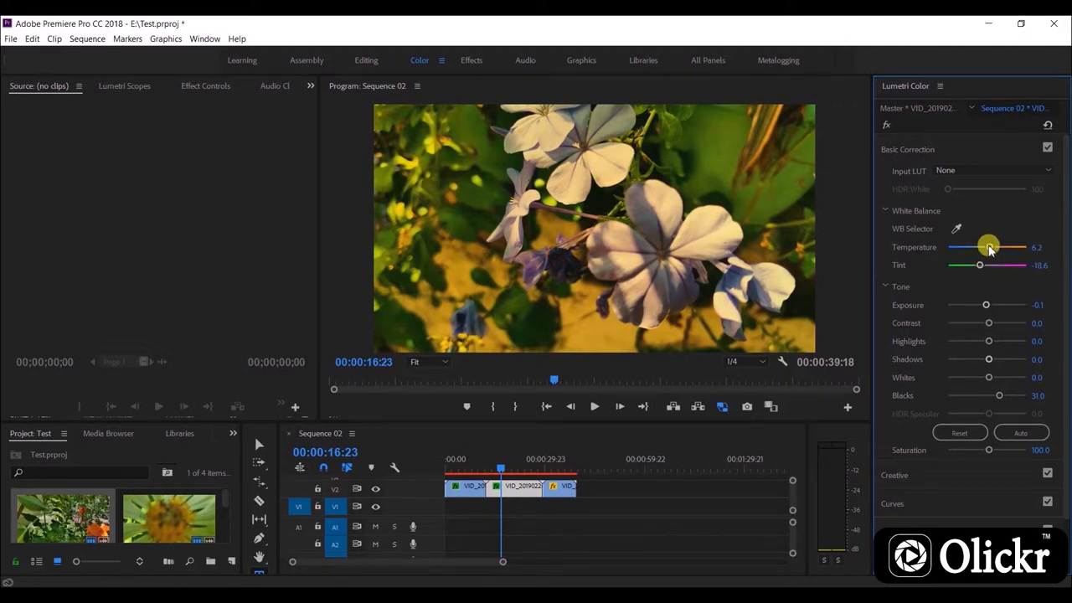
{"action": "left_click_drag", "start_coordinate": [989, 248], "coordinate": [983, 248]}
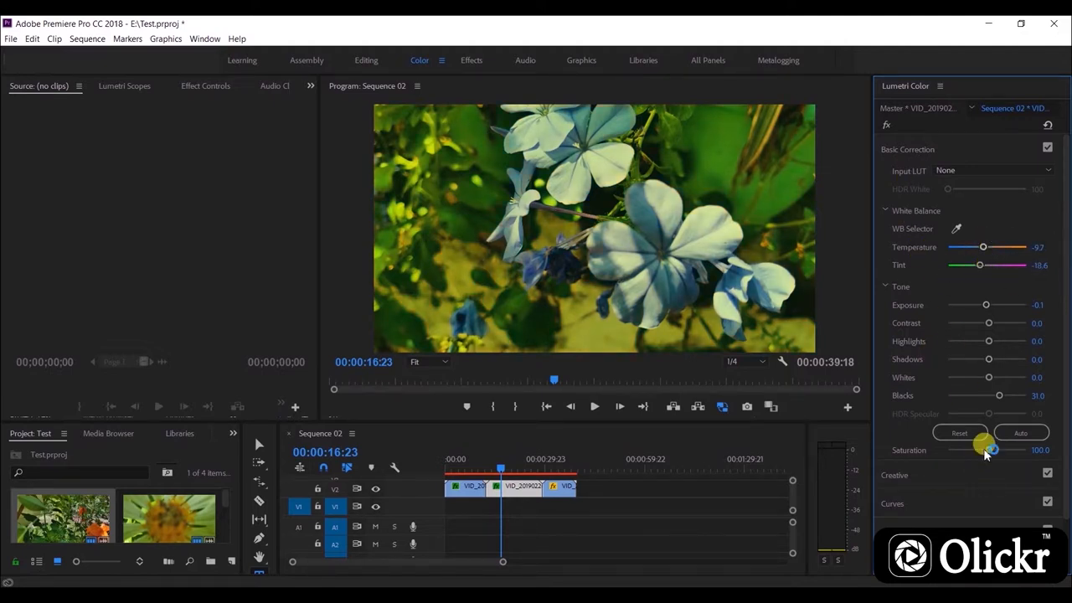
{"action": "left_click_drag", "start_coordinate": [985, 449], "coordinate": [996, 449]}
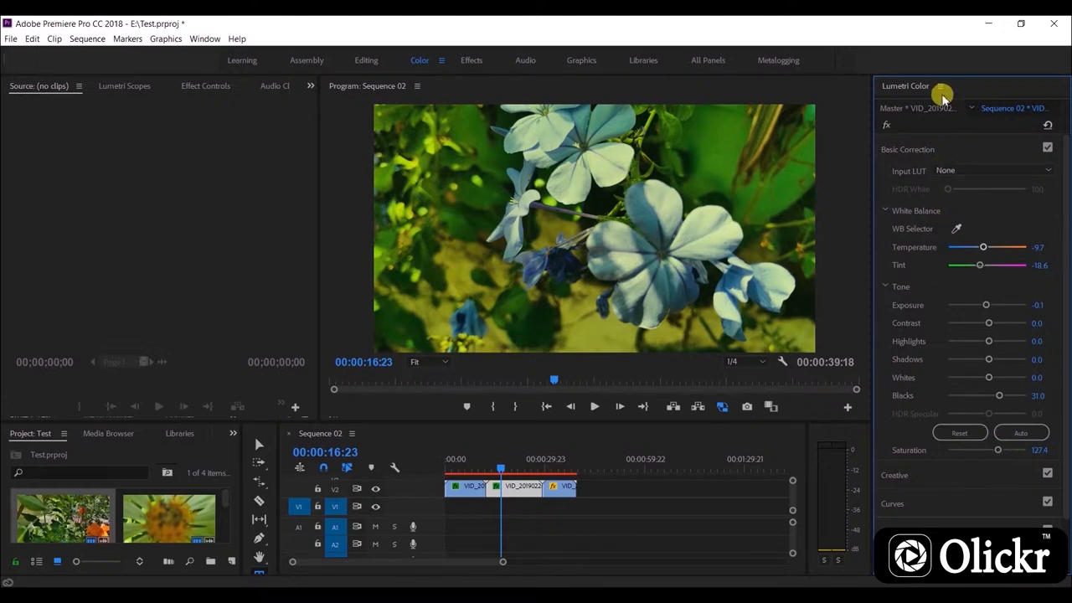
{"action": "left_click", "coordinate": [233, 432]}
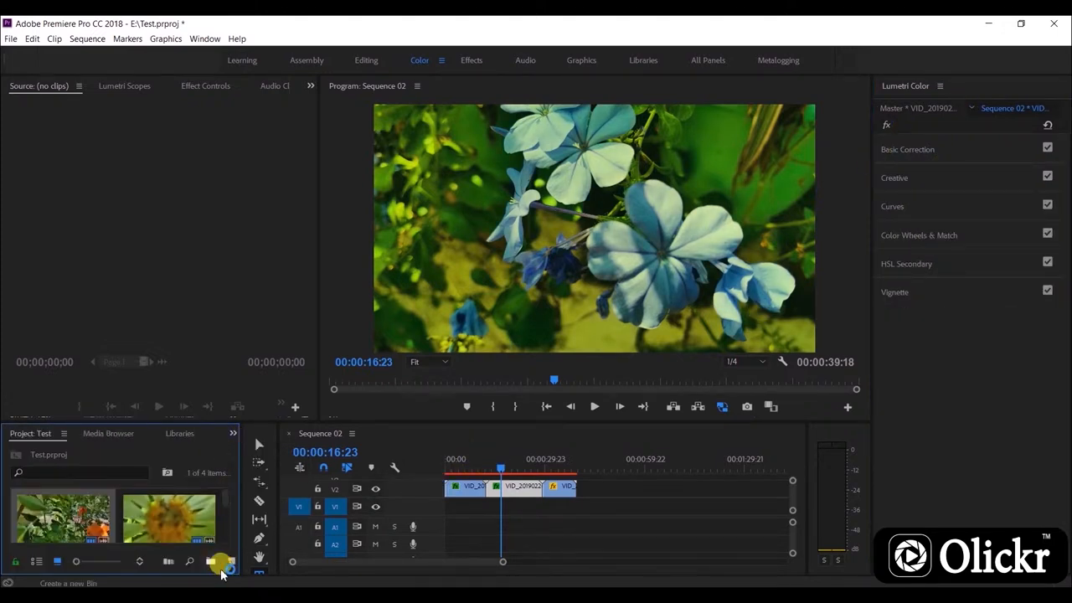
Create a 1920×1080 adjustment layer and place it on V2 above all the flower clips
{"action": "left_click", "coordinate": [220, 561]}
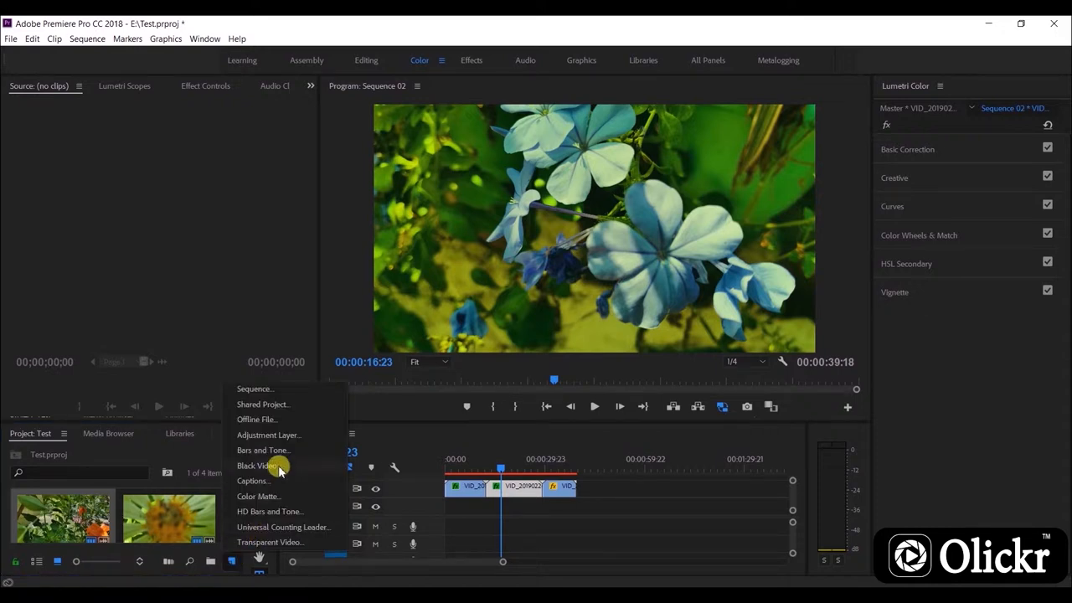
{"action": "left_click", "coordinate": [268, 435]}
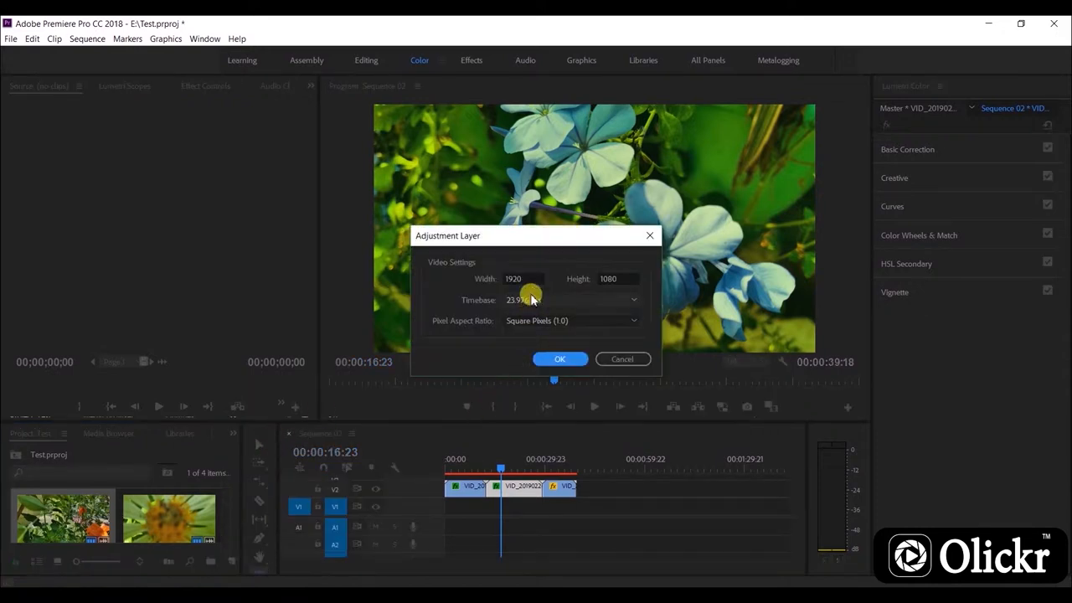
{"action": "left_click", "coordinate": [559, 359]}
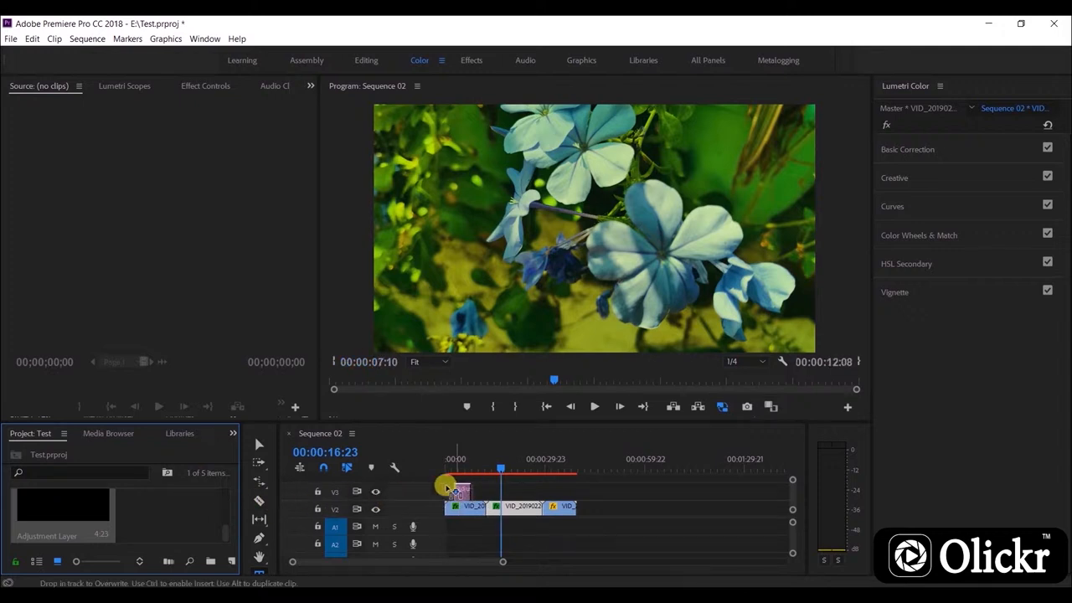
{"action": "left_click", "coordinate": [456, 490]}
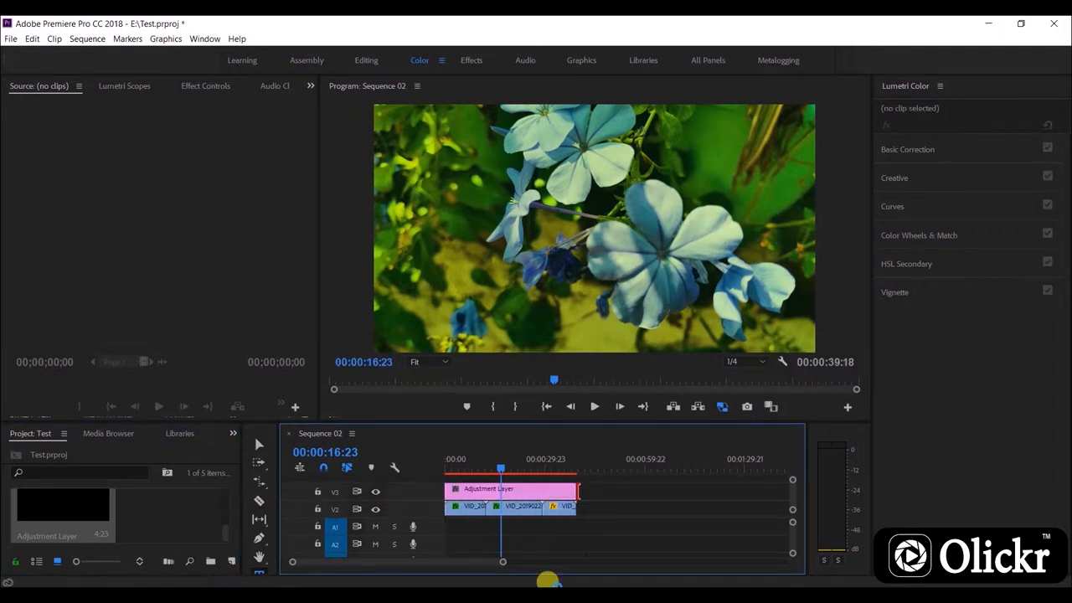
{"action": "left_click", "coordinate": [511, 489]}
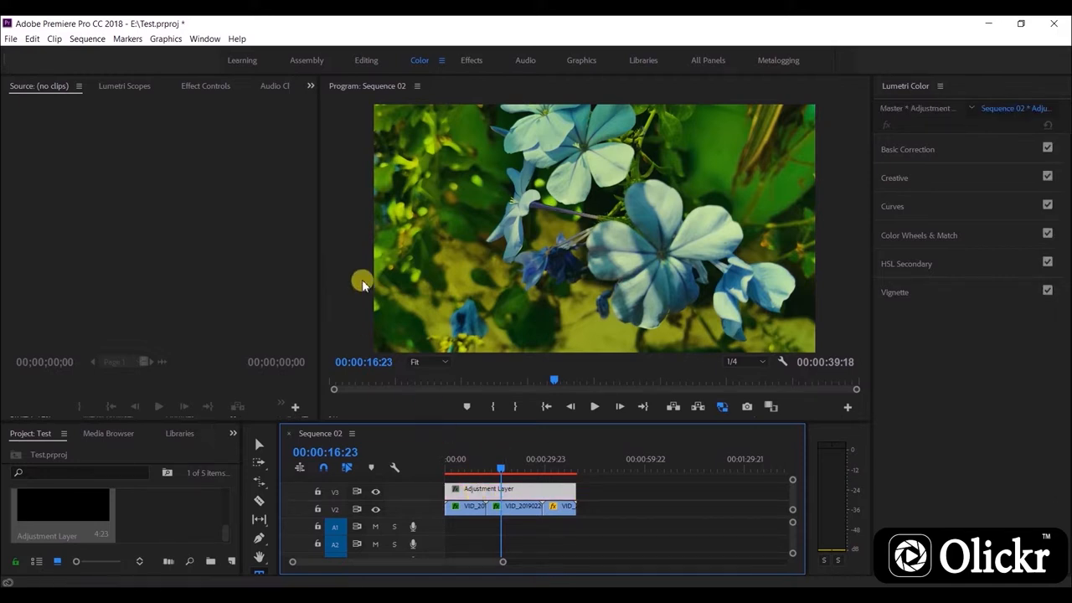
{"action": "left_click", "coordinate": [204, 86]}
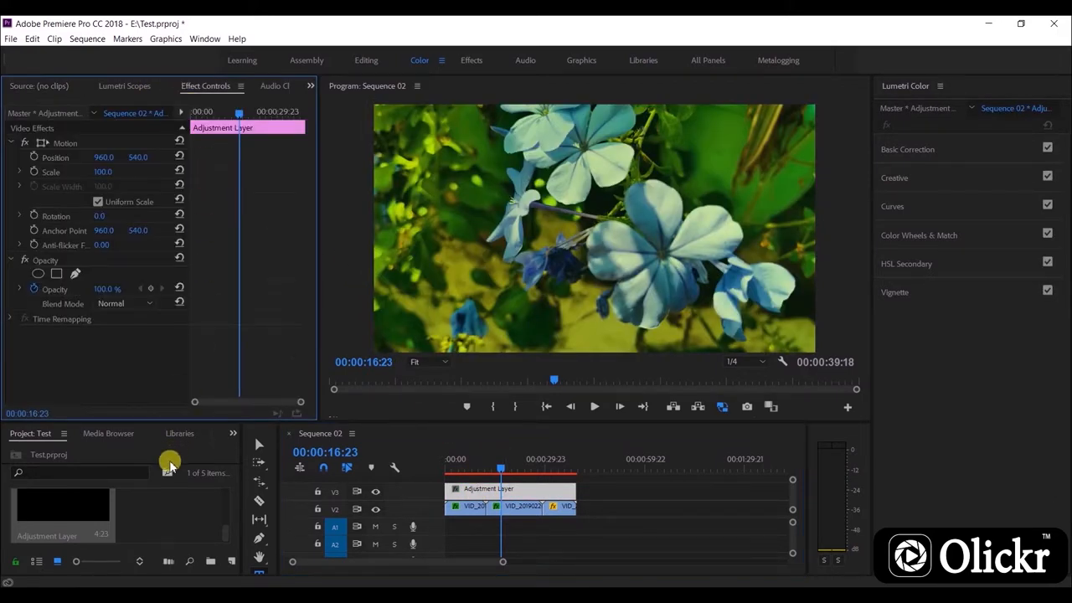
{"action": "mouse_move", "coordinate": [231, 444]}
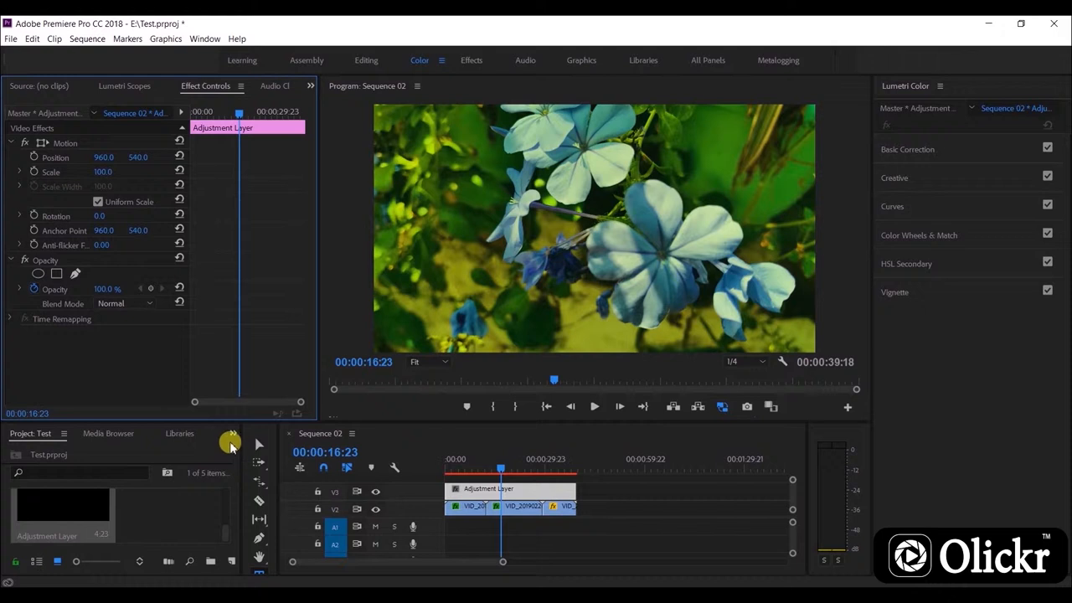
Find the Crop effect, apply it to the adjustment layer and set Top and Bottom to 10% for a letterbox
{"action": "left_click", "coordinate": [156, 432]}
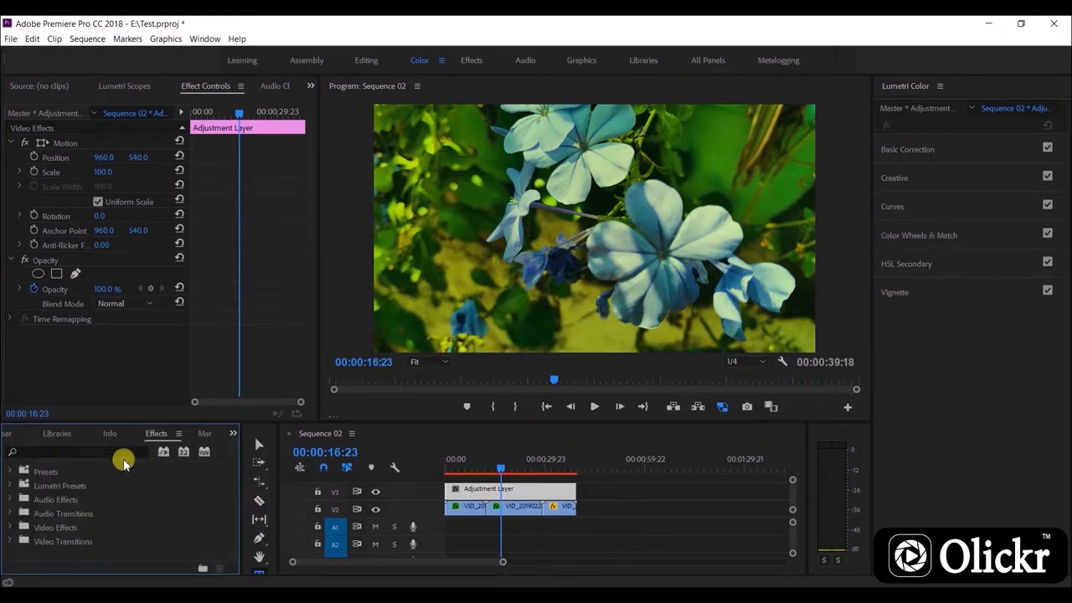
{"action": "type", "text": "crop"}
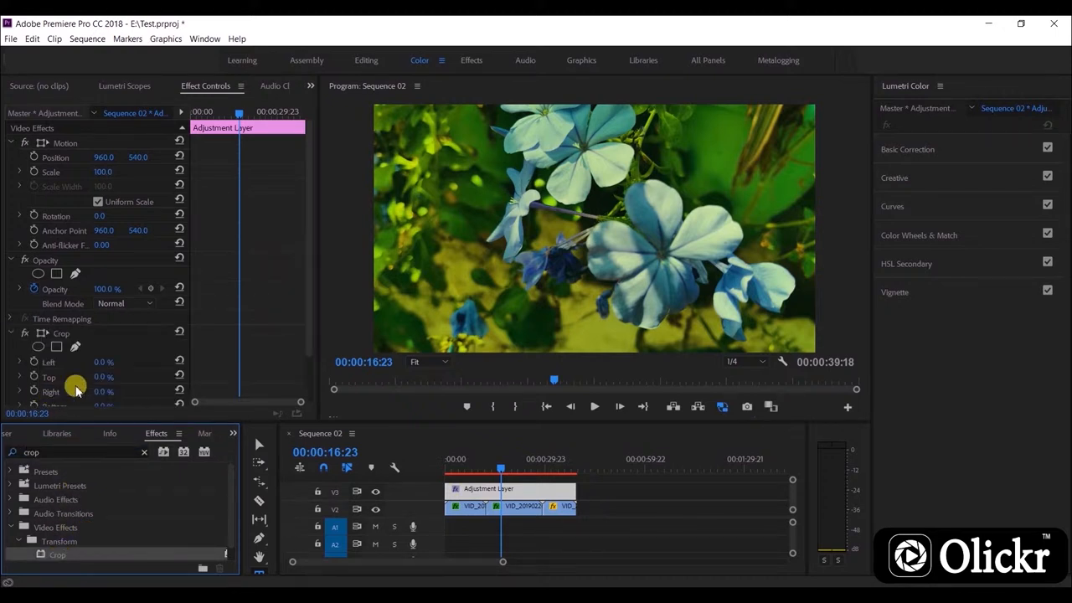
{"action": "scroll", "scroll_direction": "down", "scroll_amount": 3}
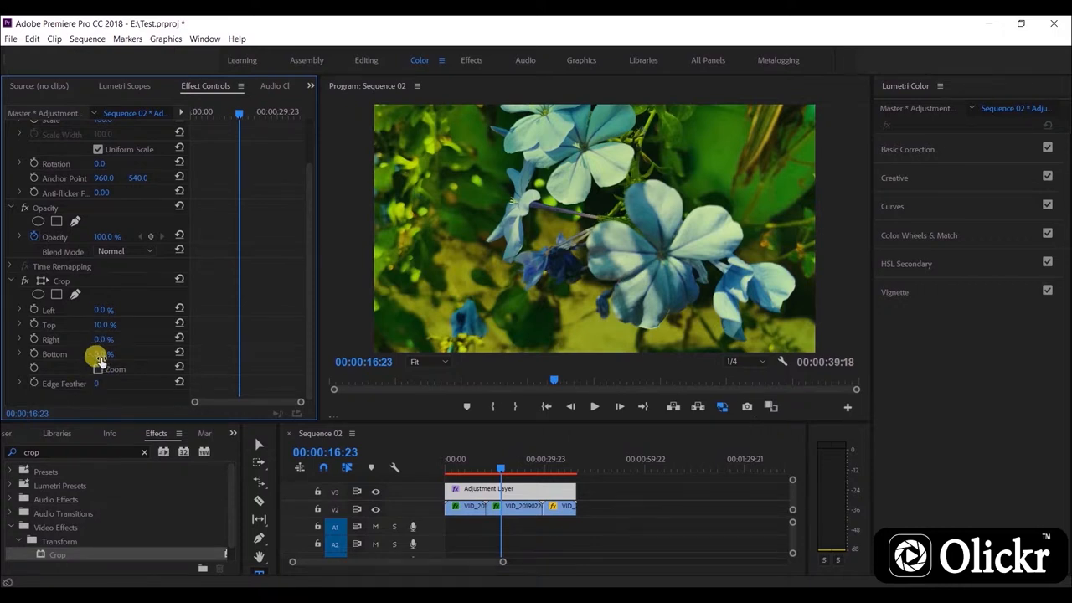
{"action": "double_click", "coordinate": [103, 354]}
{"action": "type", "text": "10"}
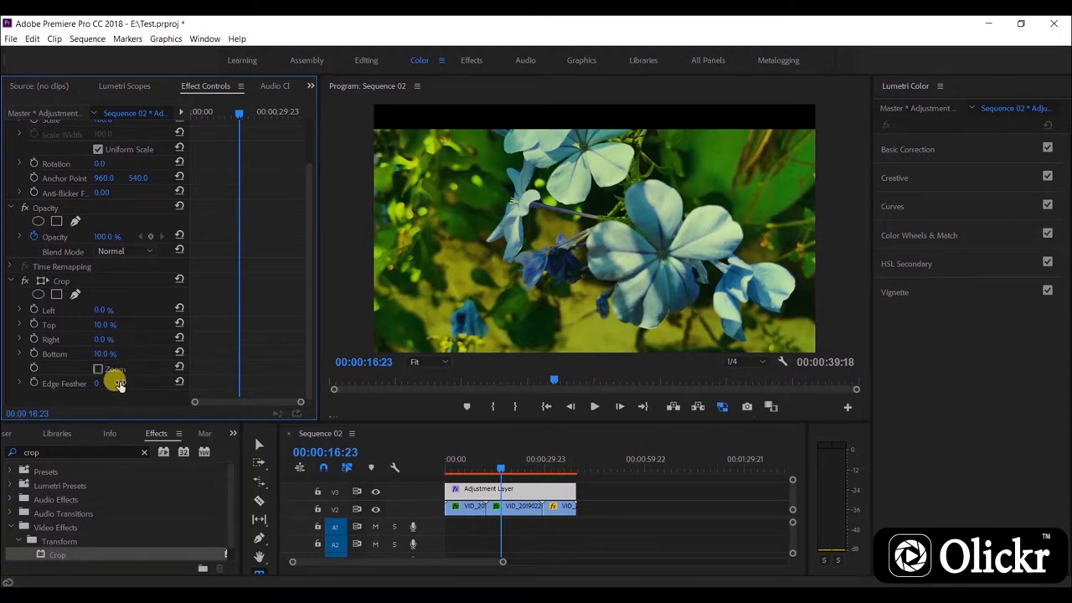
{"action": "mouse_move", "coordinate": [161, 352]}
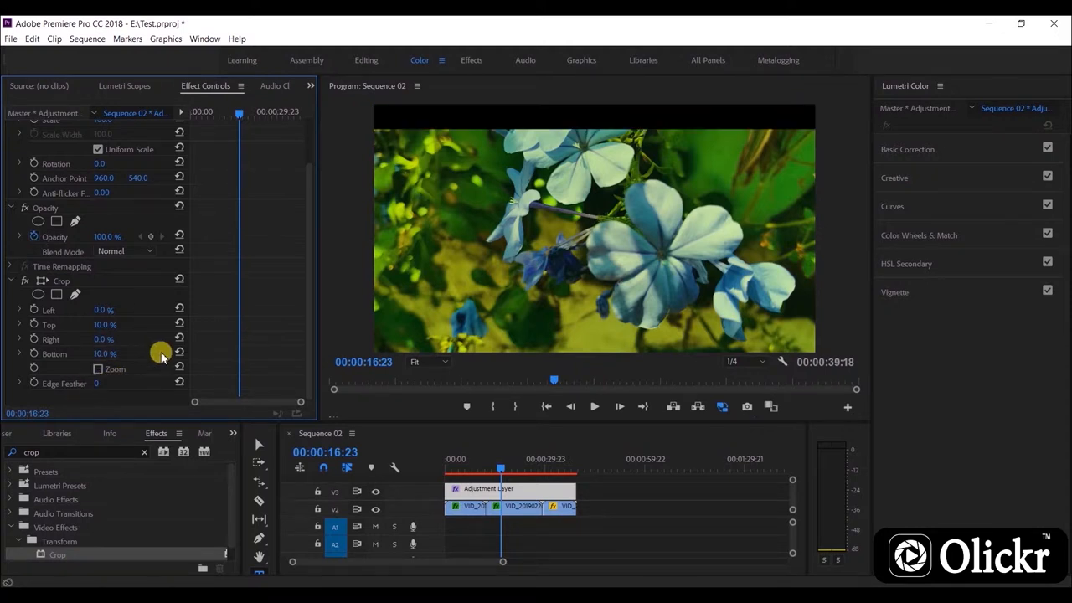
{"action": "scroll", "scroll_direction": "up", "scroll_amount": 3}
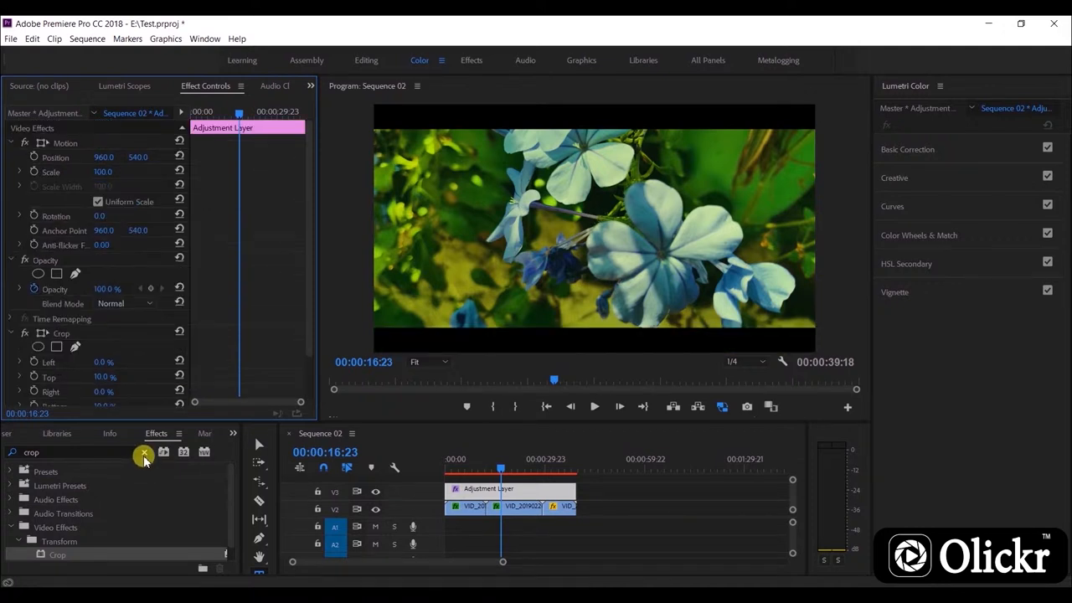
Clear the selection and move the playhead onto the orange flower clip
{"action": "left_click", "coordinate": [144, 452]}
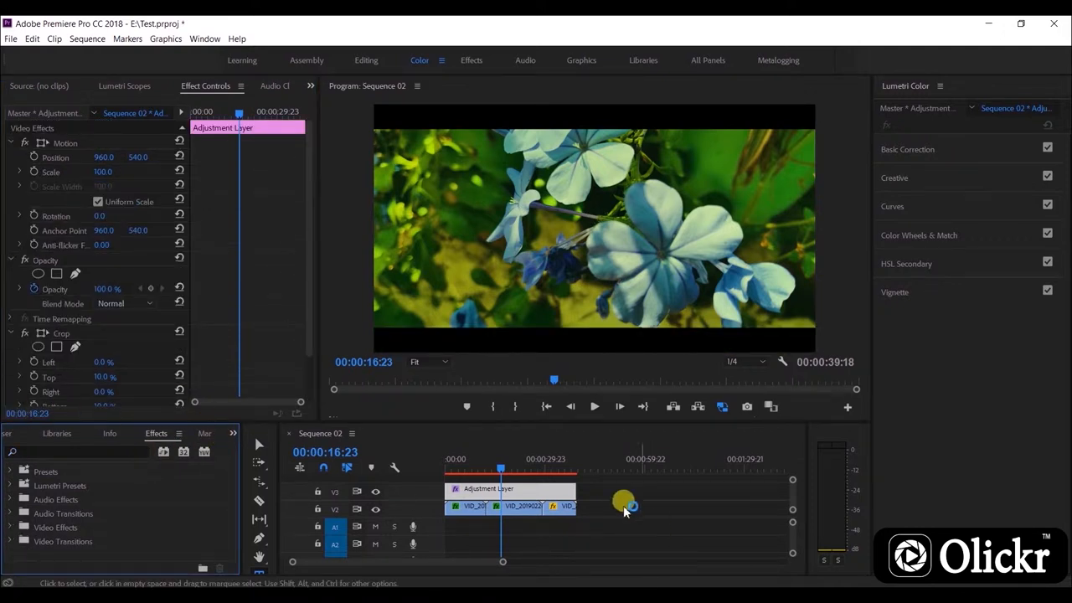
{"action": "mouse_move", "coordinate": [637, 117]}
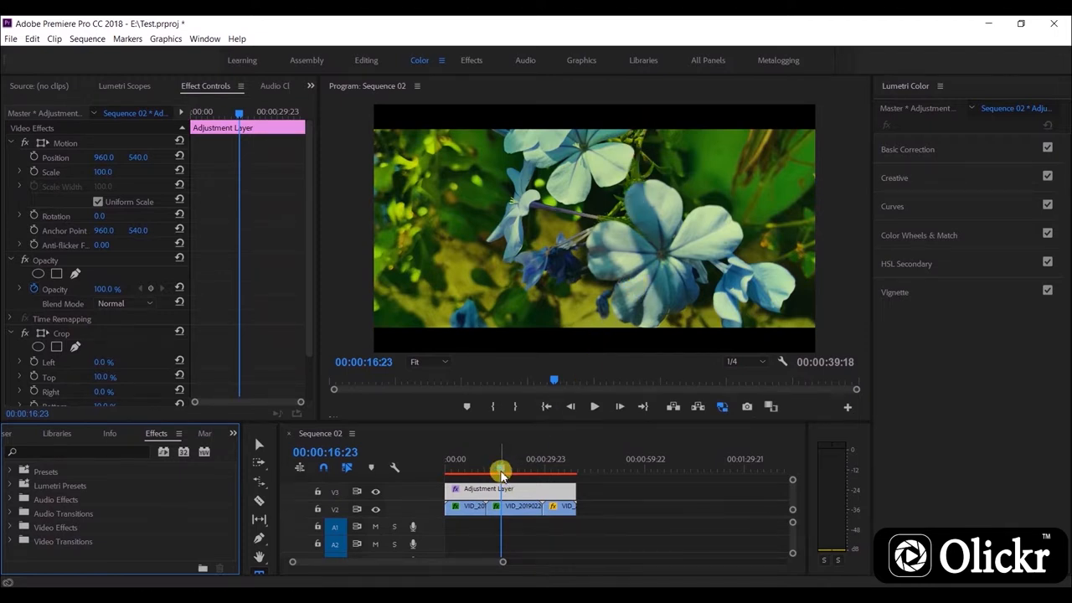
{"action": "left_click", "coordinate": [477, 459]}
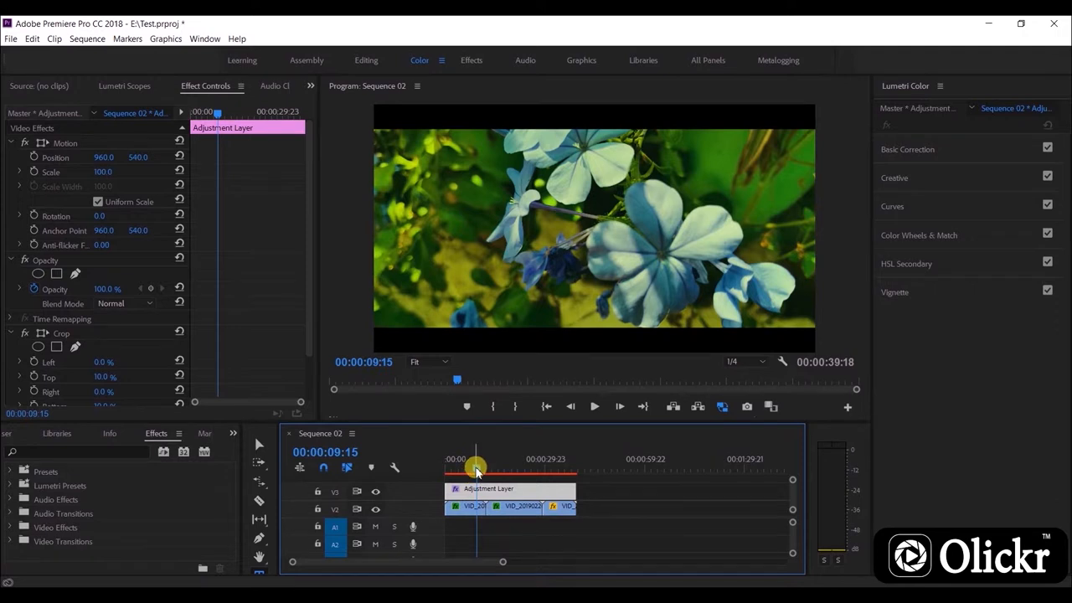
{"action": "left_click_drag", "start_coordinate": [472, 466], "coordinate": [556, 466]}
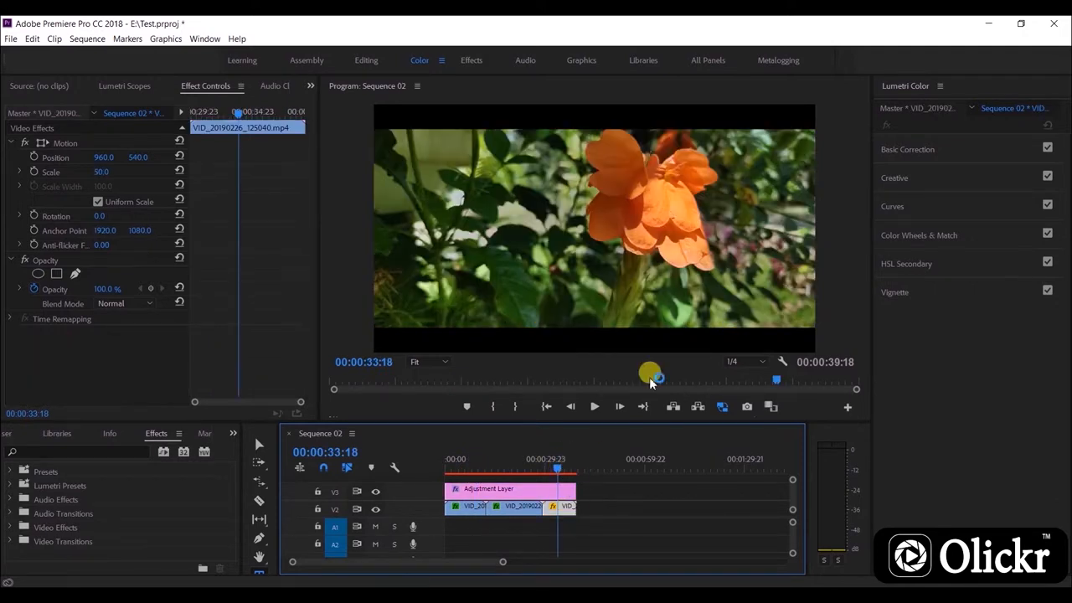
Warm the orange flower clip's temperature, shift tint toward green, and raise contrast and saturation
{"action": "left_click", "coordinate": [908, 149]}
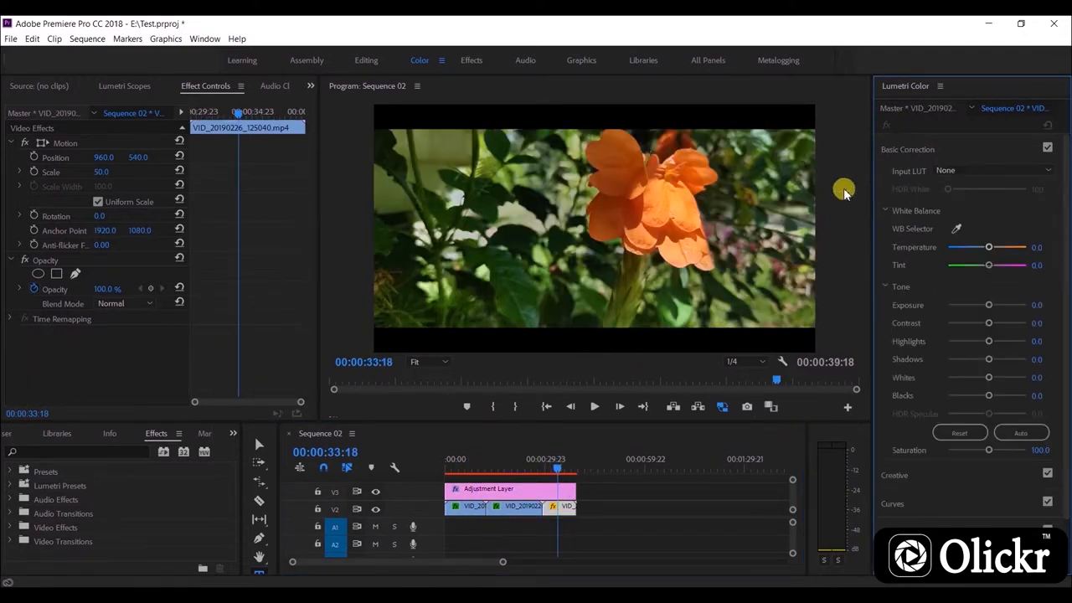
{"action": "left_click_drag", "start_coordinate": [989, 246], "coordinate": [1002, 246]}
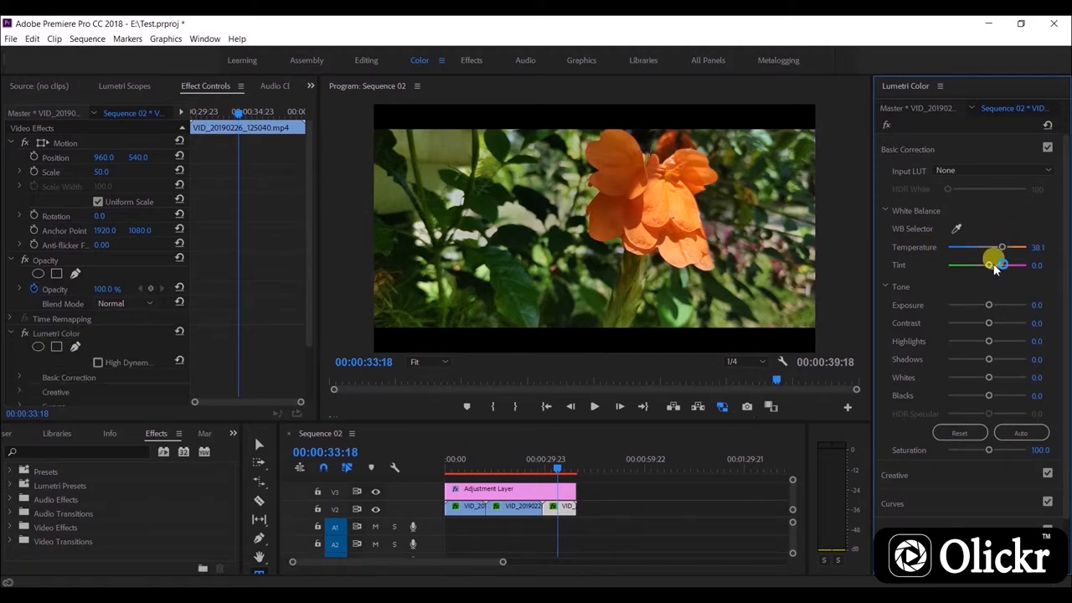
{"action": "left_click_drag", "start_coordinate": [1002, 265], "coordinate": [978, 265]}
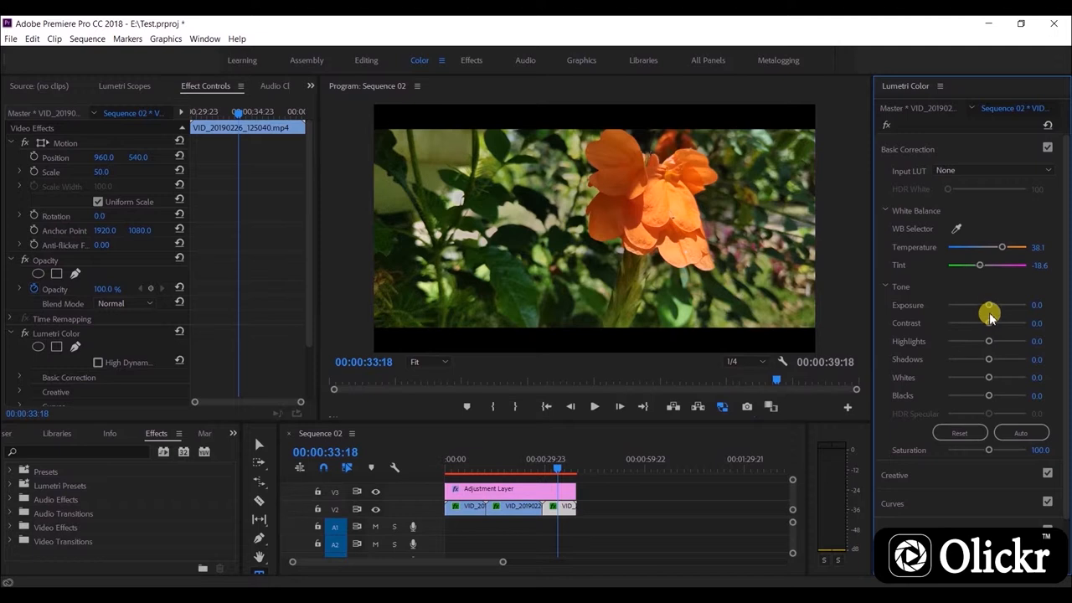
{"action": "left_click_drag", "start_coordinate": [989, 322], "coordinate": [1002, 321]}
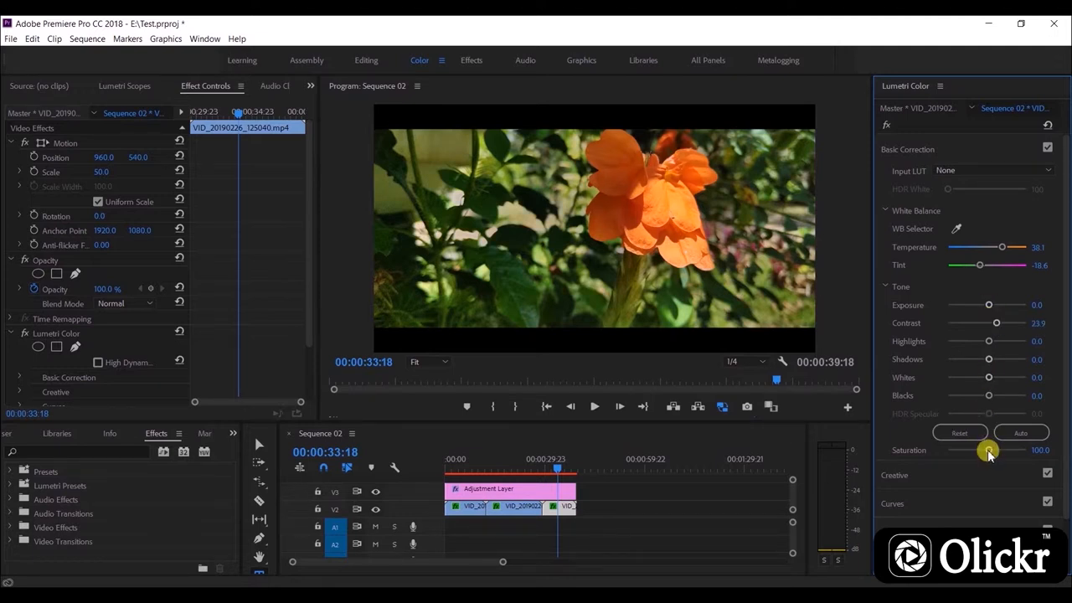
{"action": "left_click_drag", "start_coordinate": [996, 449], "coordinate": [997, 449]}
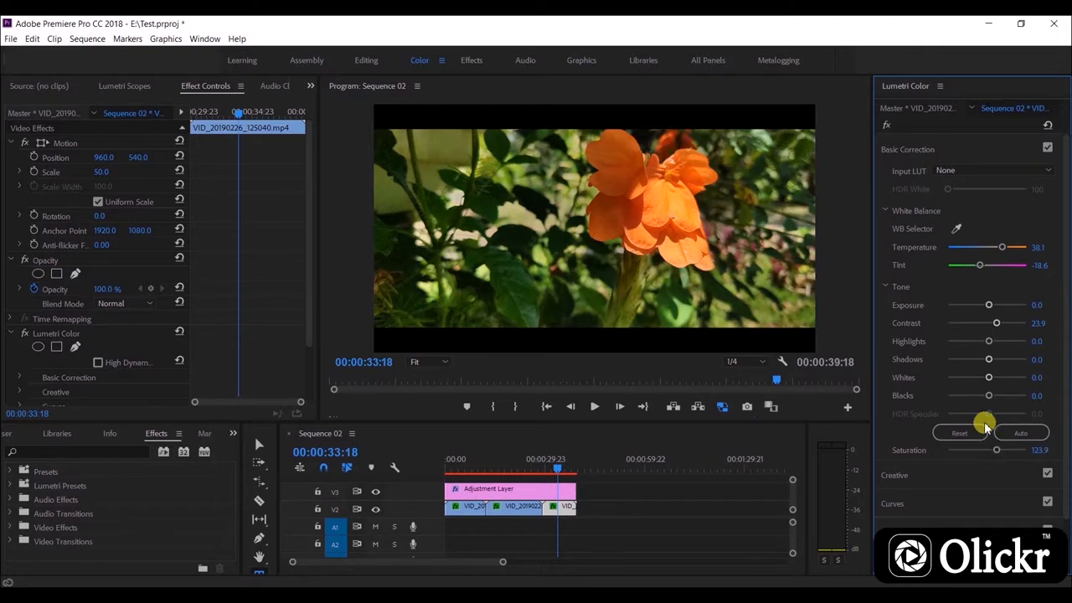
In Creative, set Faded Film to about 15.9 and saturation to about 127 on the orange flower clip
{"action": "left_click", "coordinate": [908, 149]}
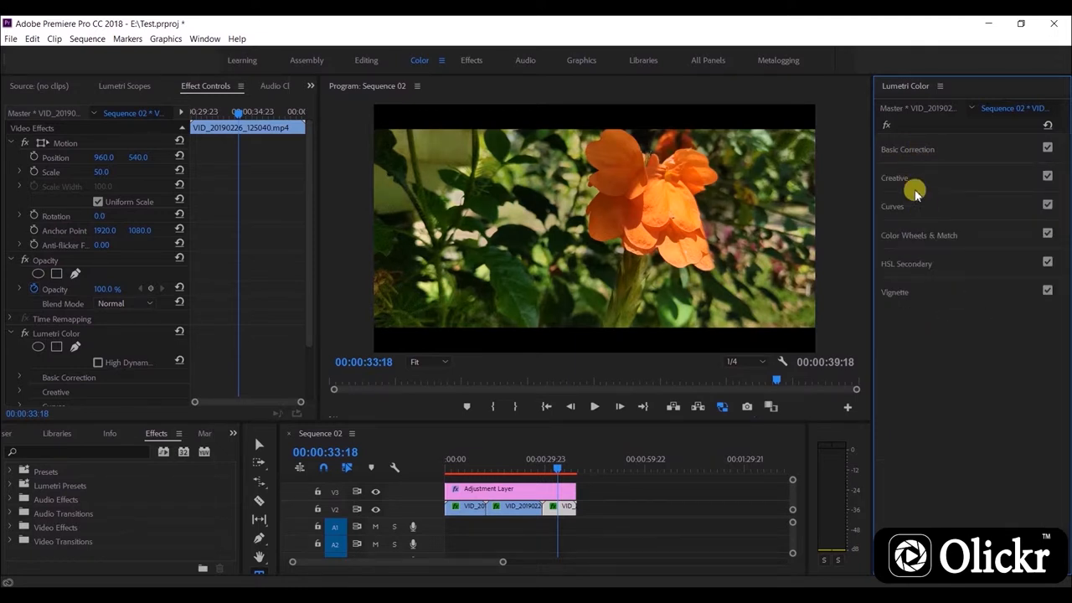
{"action": "left_click", "coordinate": [894, 178]}
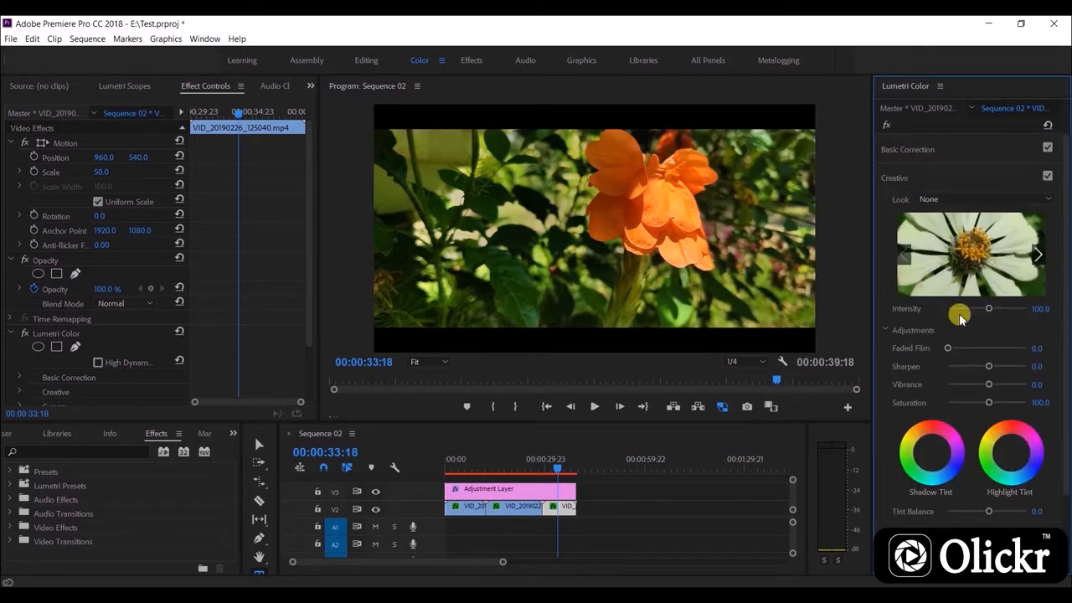
{"action": "left_click_drag", "start_coordinate": [948, 347], "coordinate": [958, 347]}
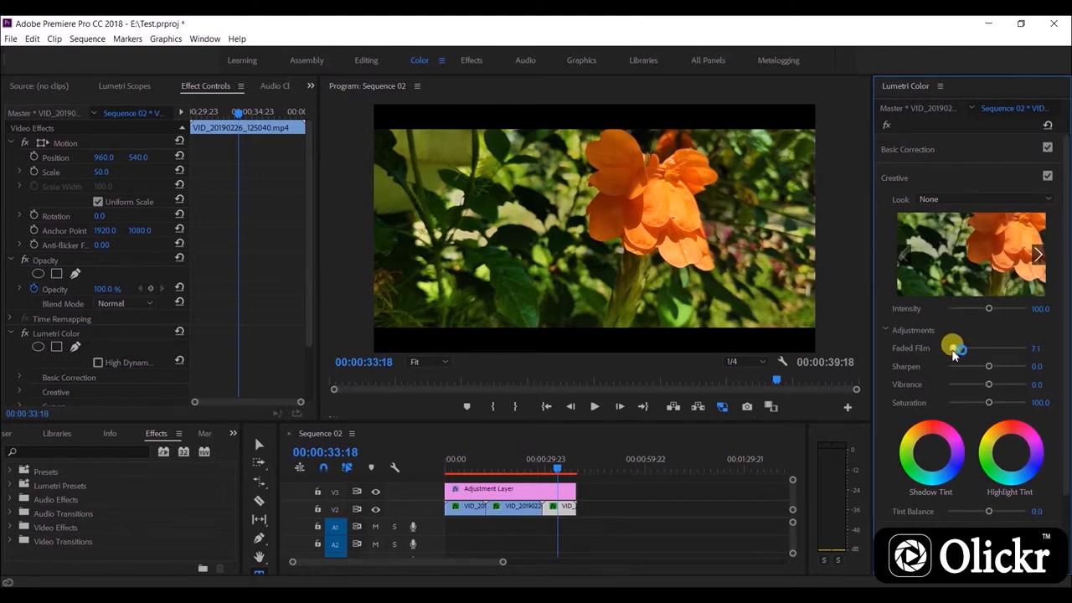
{"action": "left_click_drag", "start_coordinate": [951, 346], "coordinate": [963, 346]}
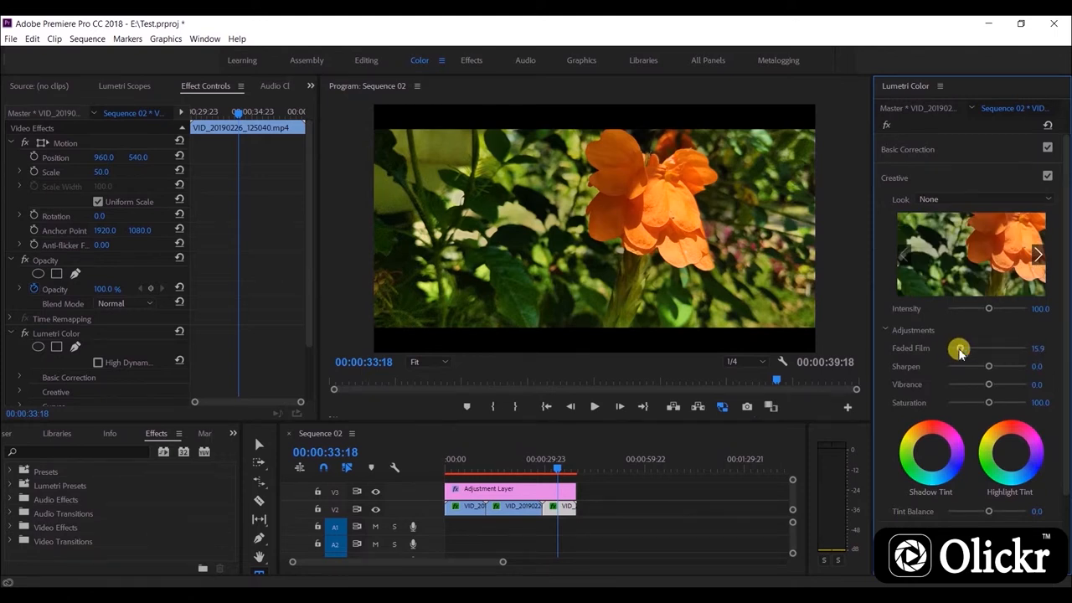
{"action": "left_click_drag", "start_coordinate": [988, 402], "coordinate": [1002, 402]}
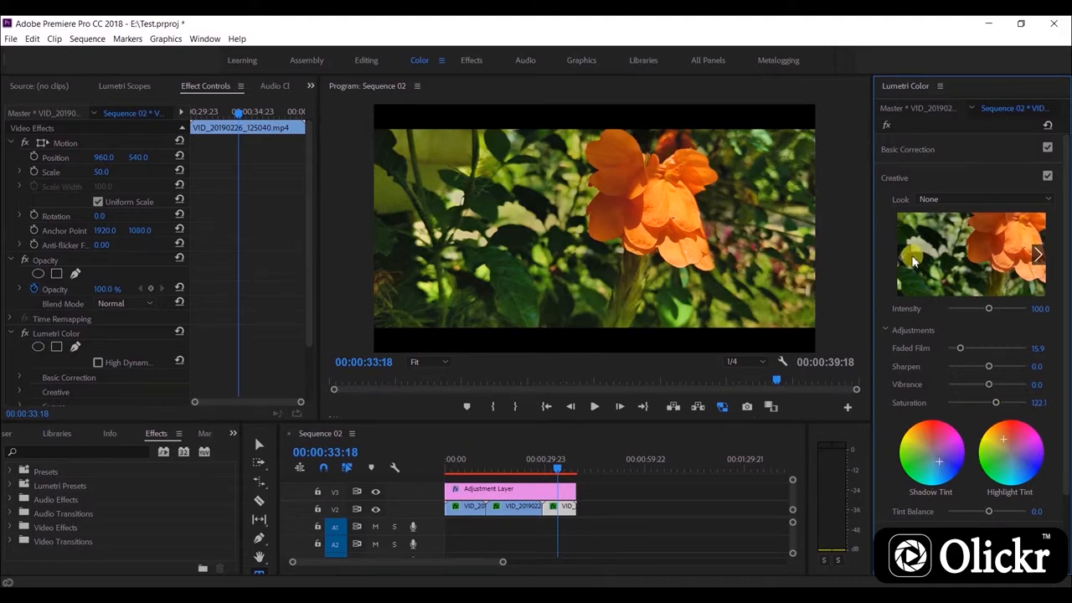
{"action": "left_click", "coordinate": [895, 177]}
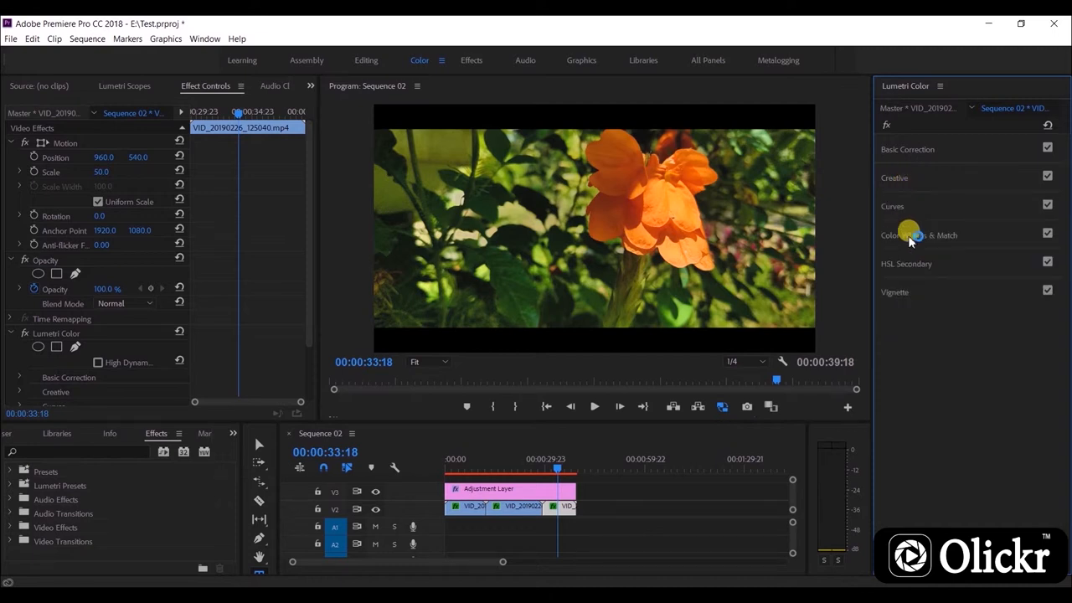
Check the Color Wheels & Match section, then scrub the timeline to preview the grade
{"action": "left_click", "coordinate": [918, 234]}
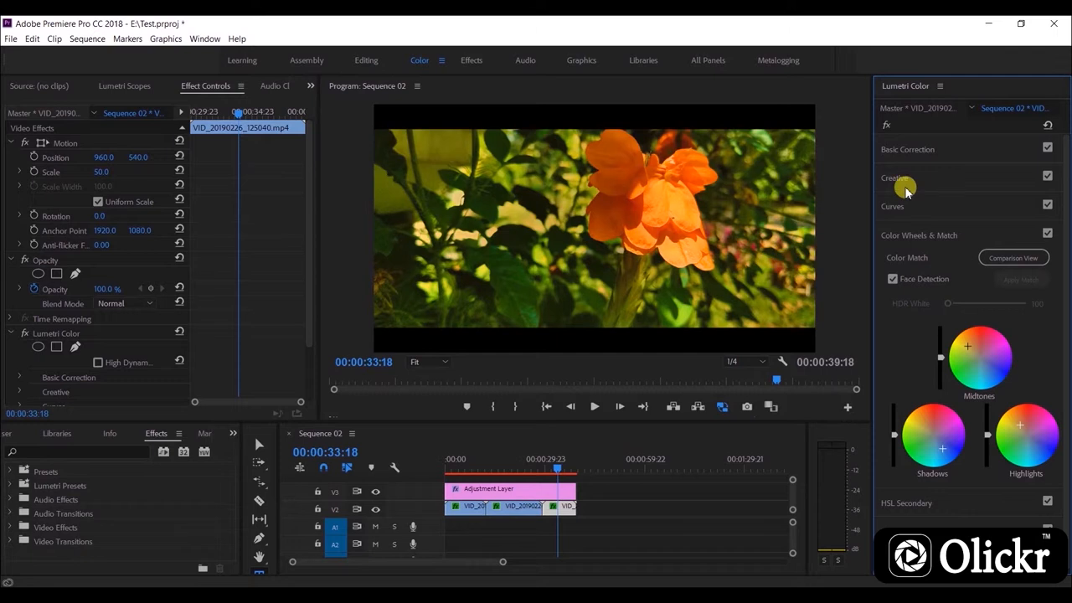
{"action": "left_click", "coordinate": [918, 234]}
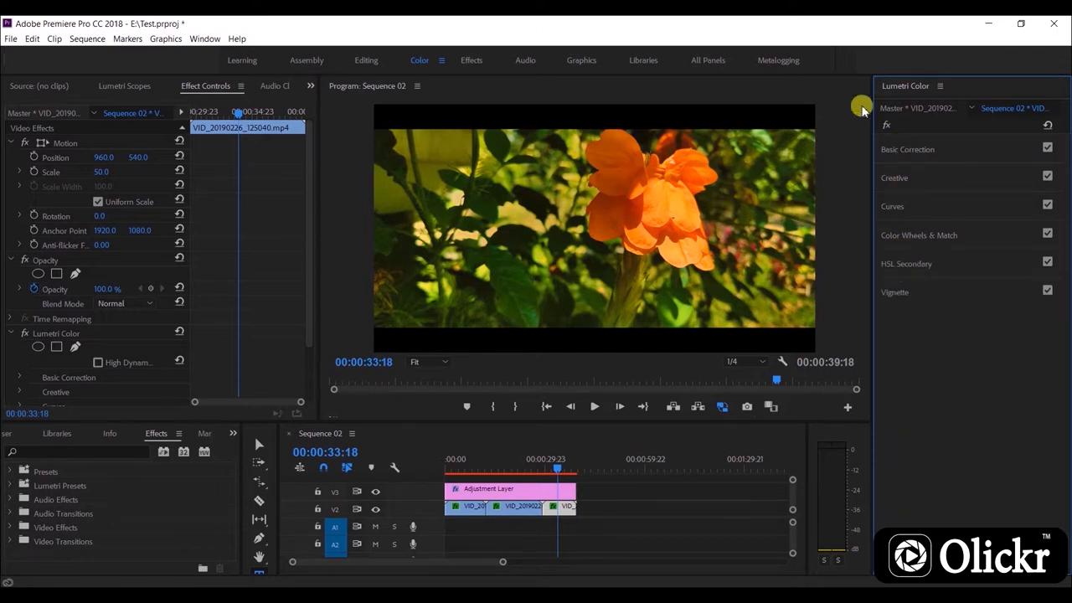
{"action": "mouse_move", "coordinate": [580, 444]}
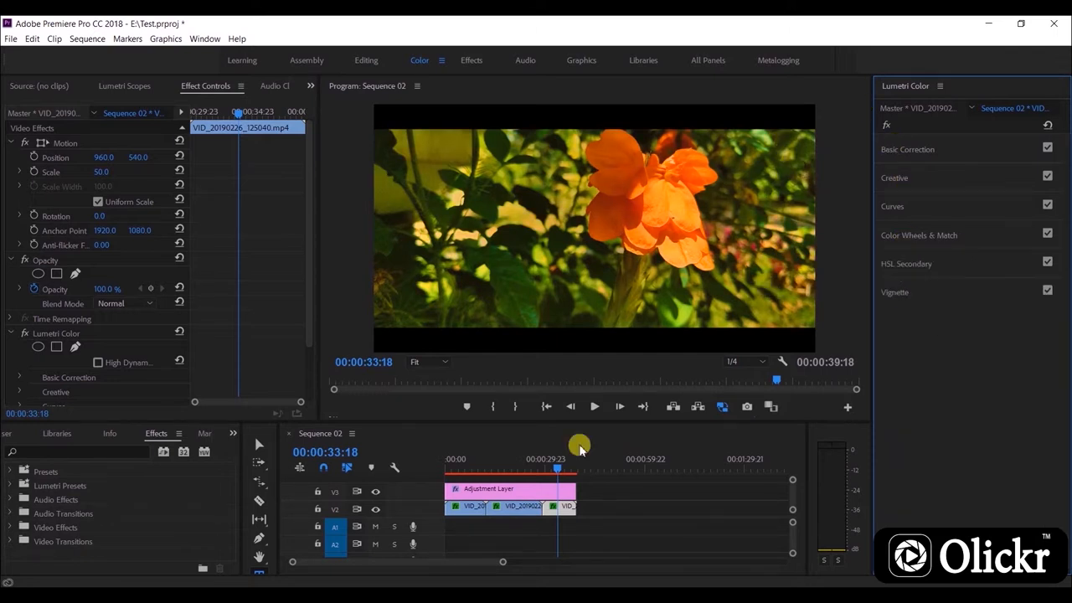
{"action": "left_click_drag", "start_coordinate": [557, 467], "coordinate": [566, 468]}
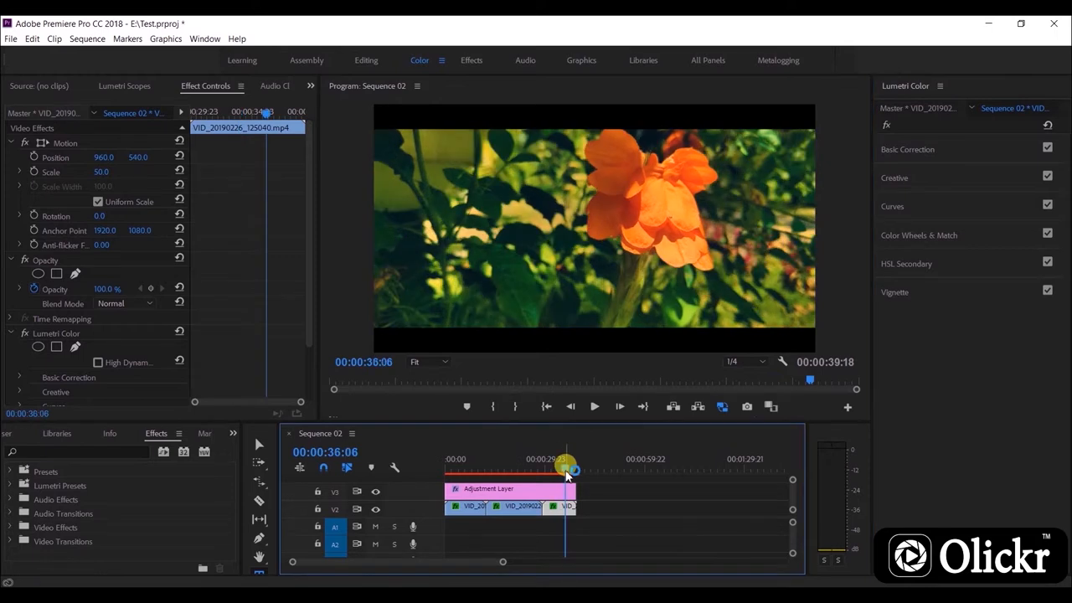
{"action": "left_click_drag", "start_coordinate": [566, 459], "coordinate": [571, 459]}
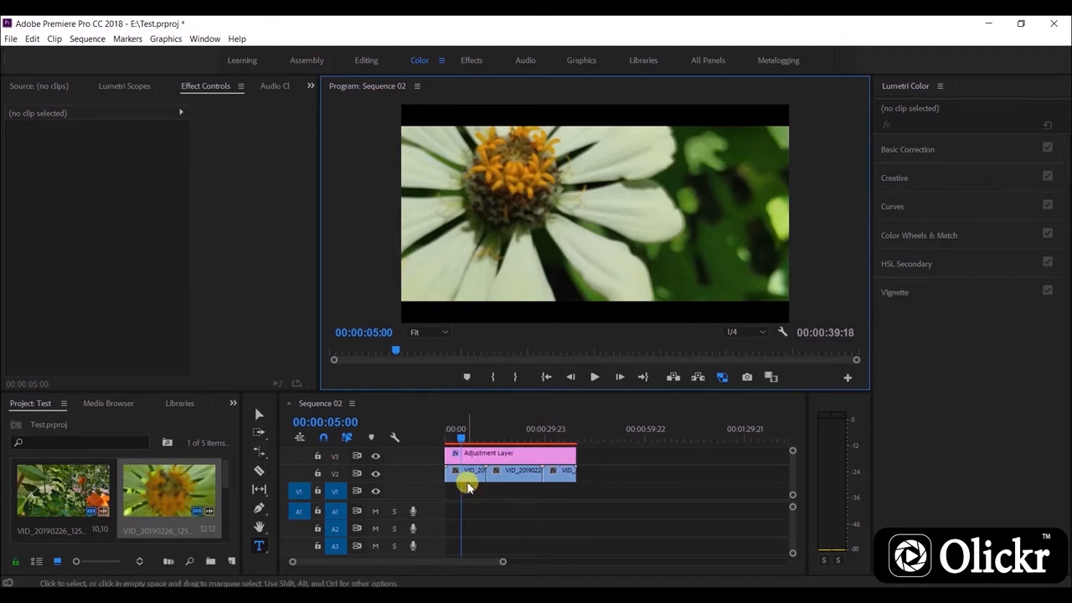
Select the white flower clip at the start and review its Basic Correction and Creative Lumetri sections
{"action": "left_click", "coordinate": [473, 469]}
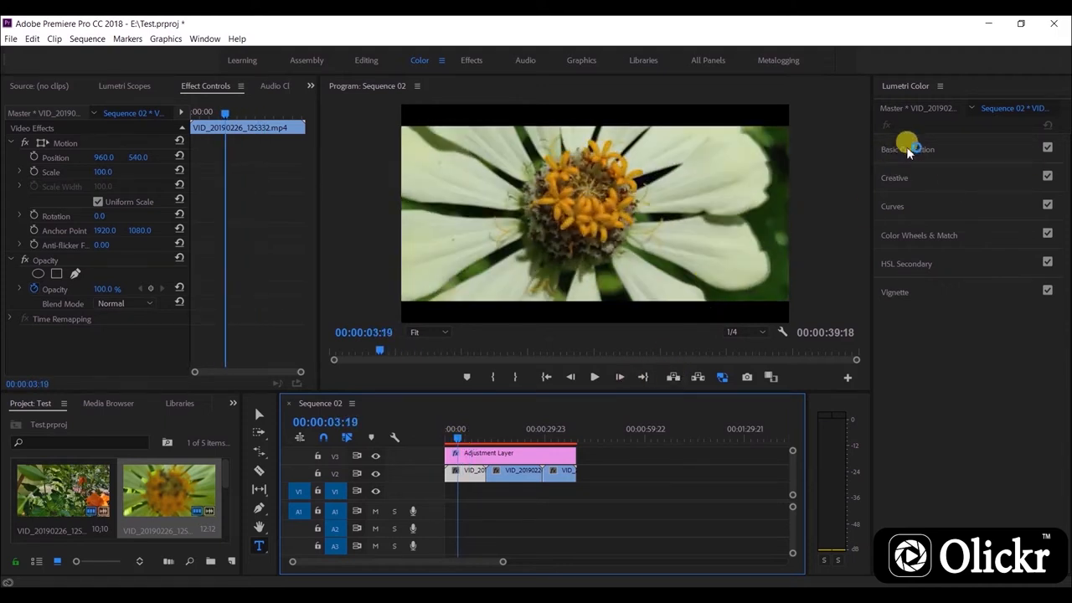
{"action": "left_click", "coordinate": [908, 149]}
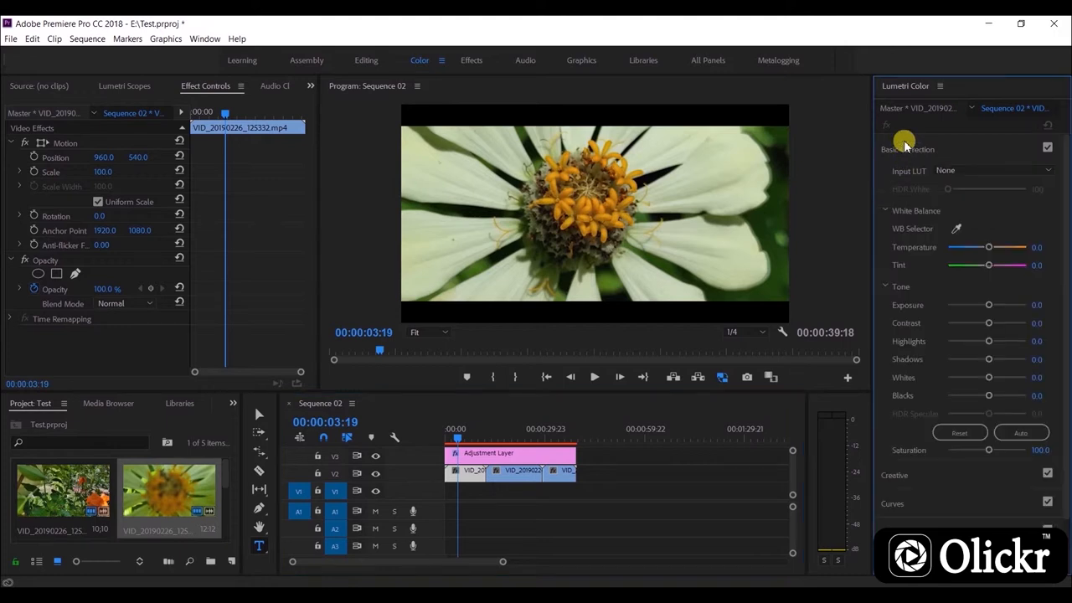
{"action": "left_click", "coordinate": [895, 177]}
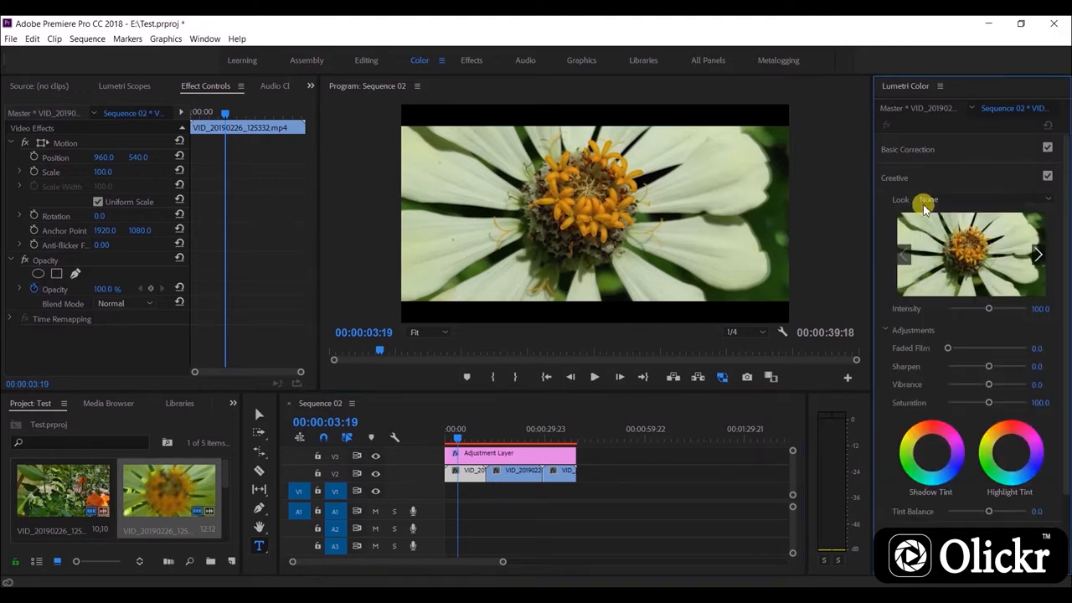
{"action": "left_click", "coordinate": [895, 178]}
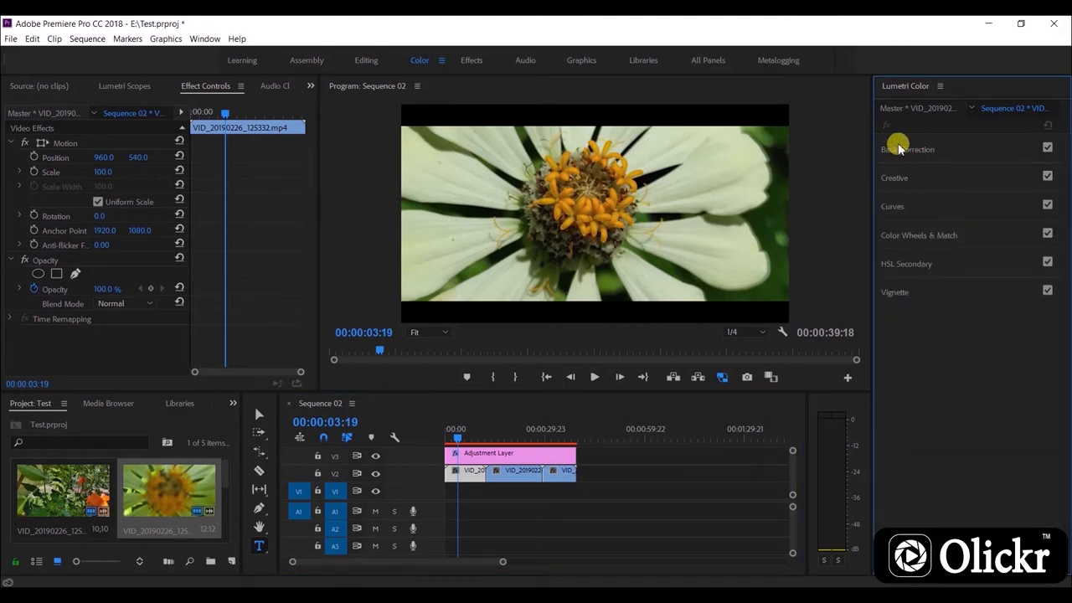
{"action": "left_click", "coordinate": [908, 149]}
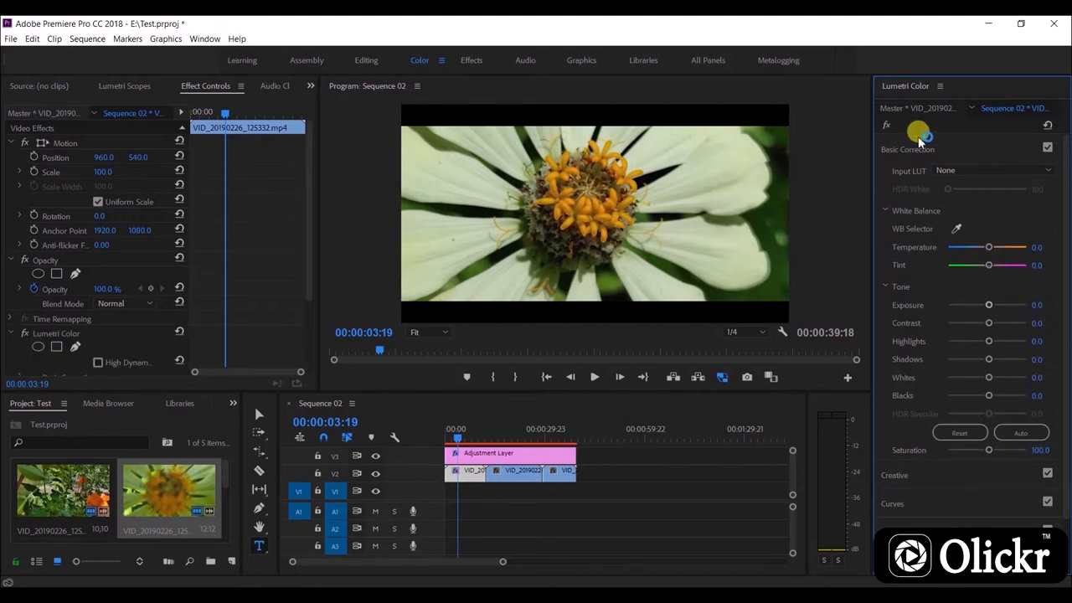
Load the OlickrCINE.3dl LUT as the Creative look on the white flower clip
{"action": "left_click", "coordinate": [894, 176]}
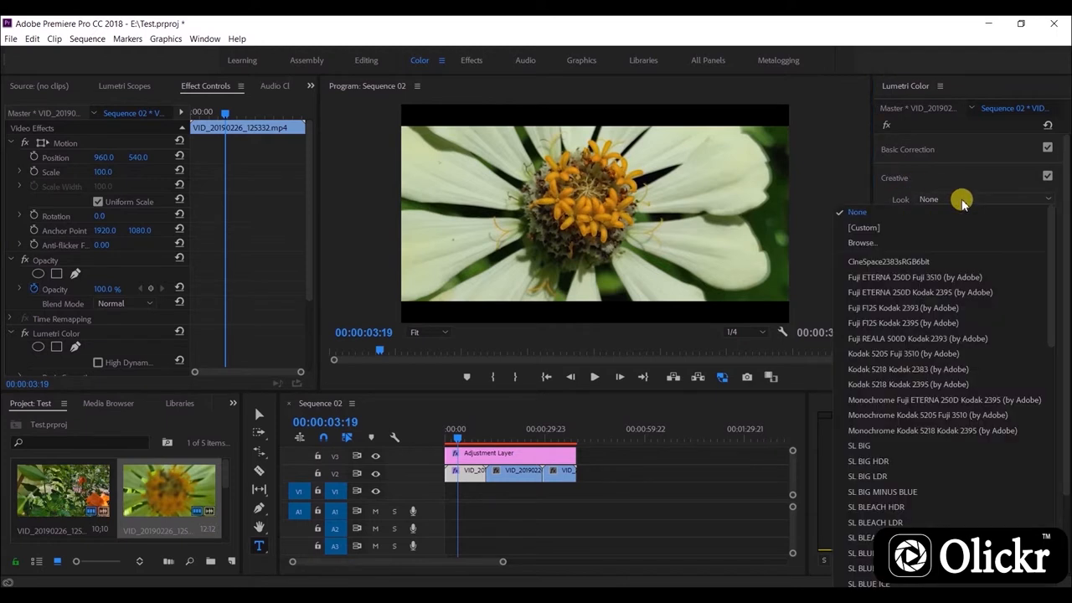
{"action": "left_click", "coordinate": [863, 241]}
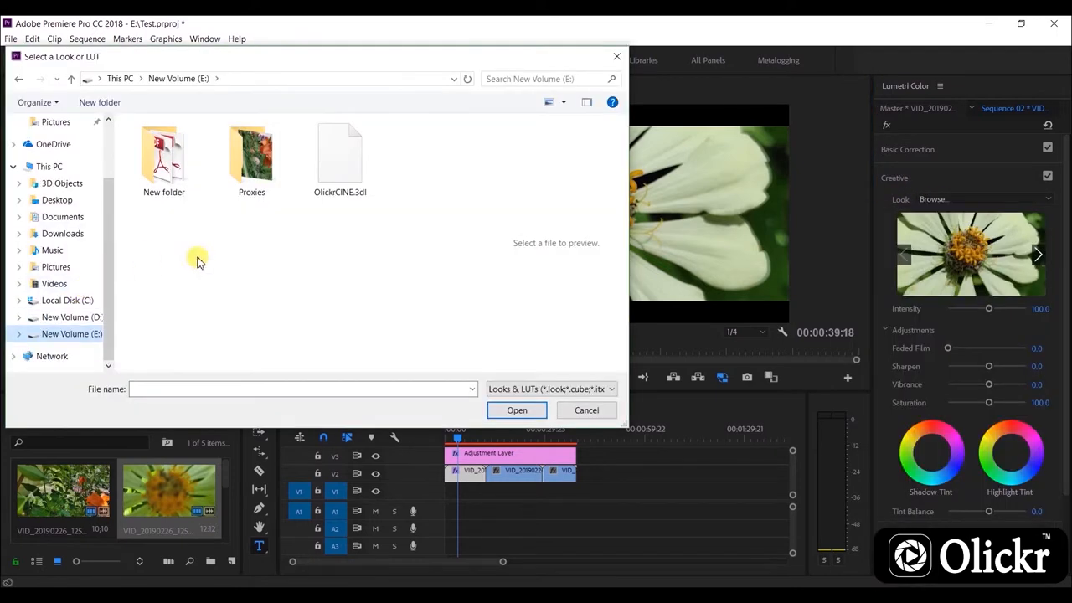
{"action": "left_click", "coordinate": [338, 157]}
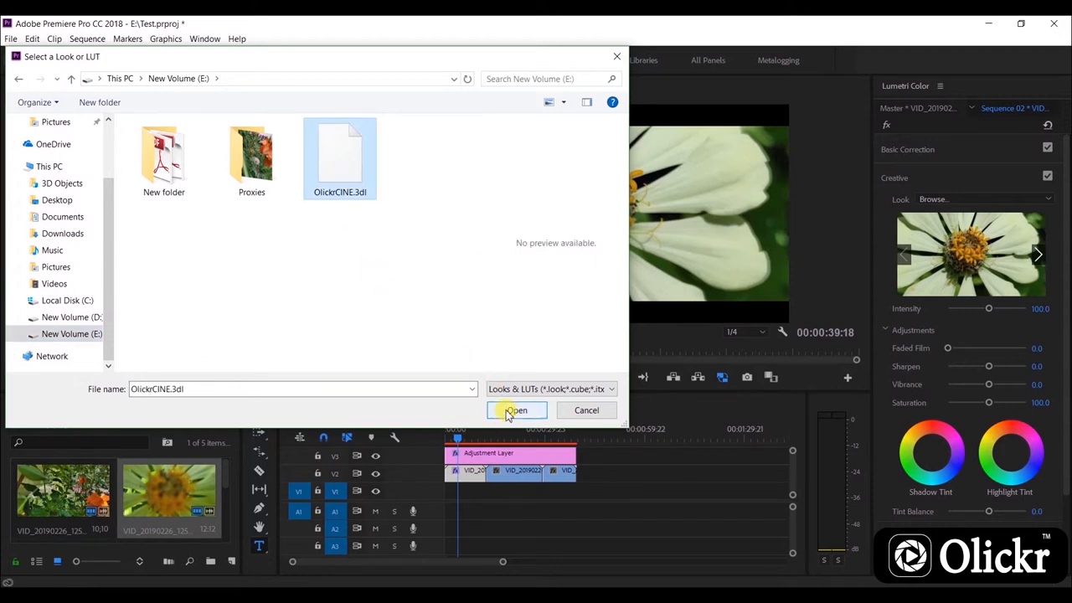
{"action": "left_click", "coordinate": [516, 410]}
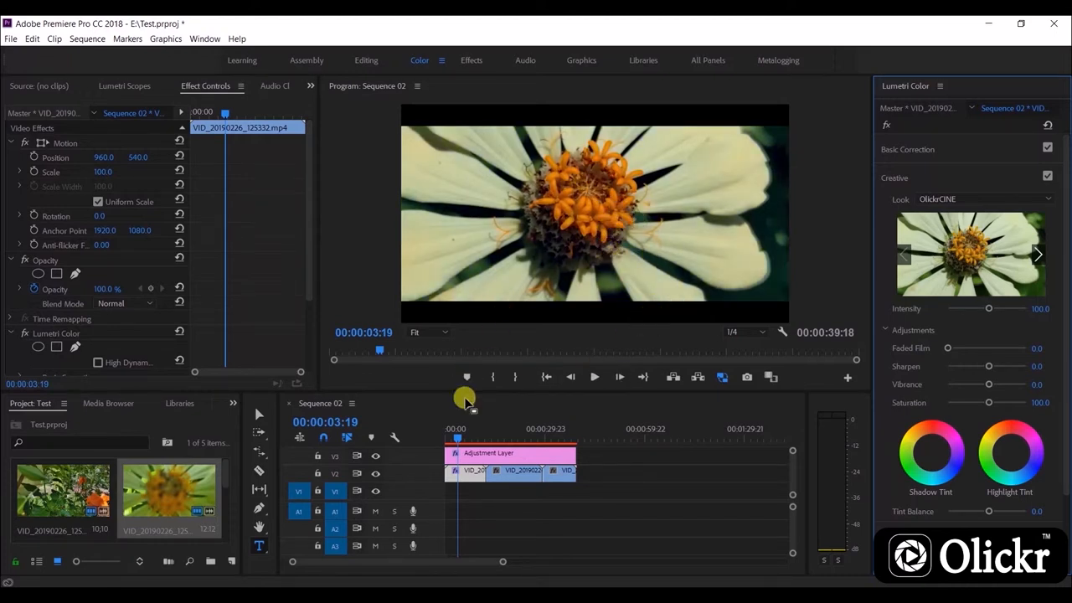
Play the sequence from the start to review the graded flower clips
{"action": "left_click", "coordinate": [446, 439]}
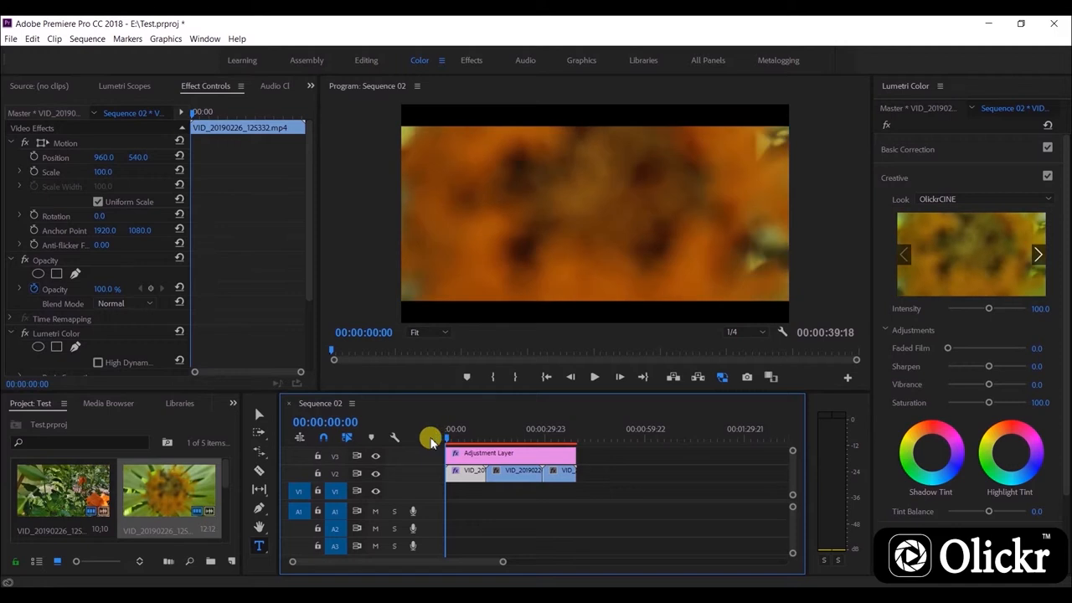
{"action": "left_click", "coordinate": [593, 376]}
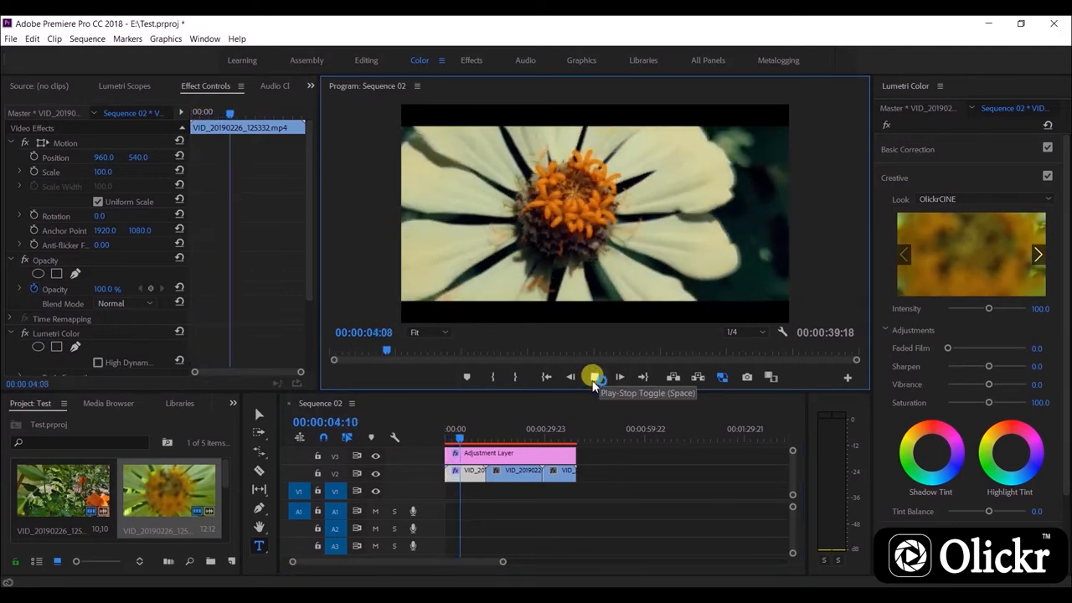
{"action": "left_click", "coordinate": [593, 375]}
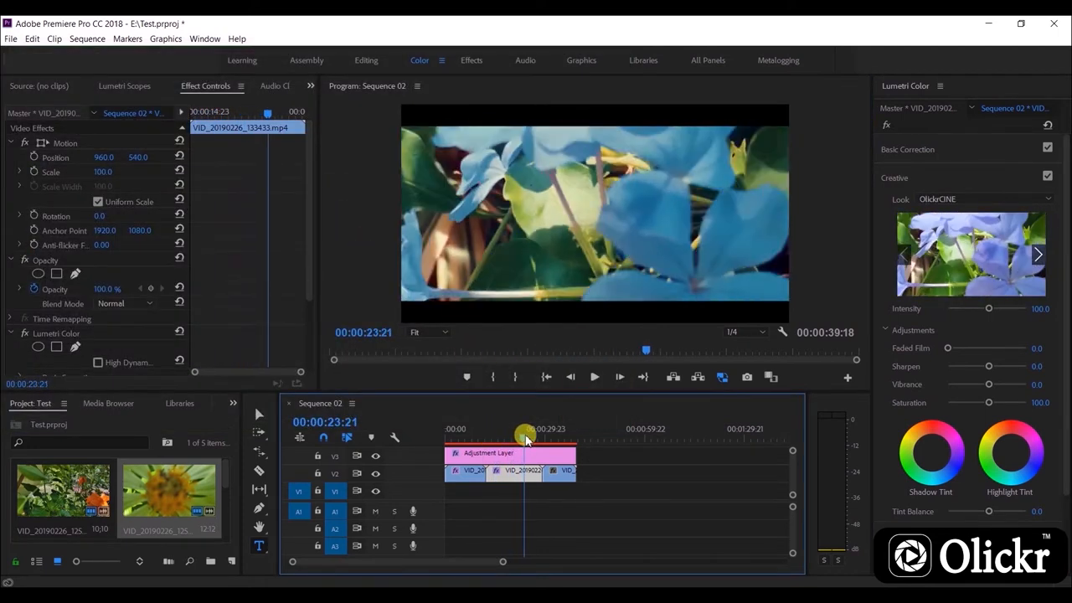
Raise the OlickrCINE look intensity on the orange flower clip and review playback
{"action": "left_click_drag", "start_coordinate": [988, 309], "coordinate": [1002, 309]}
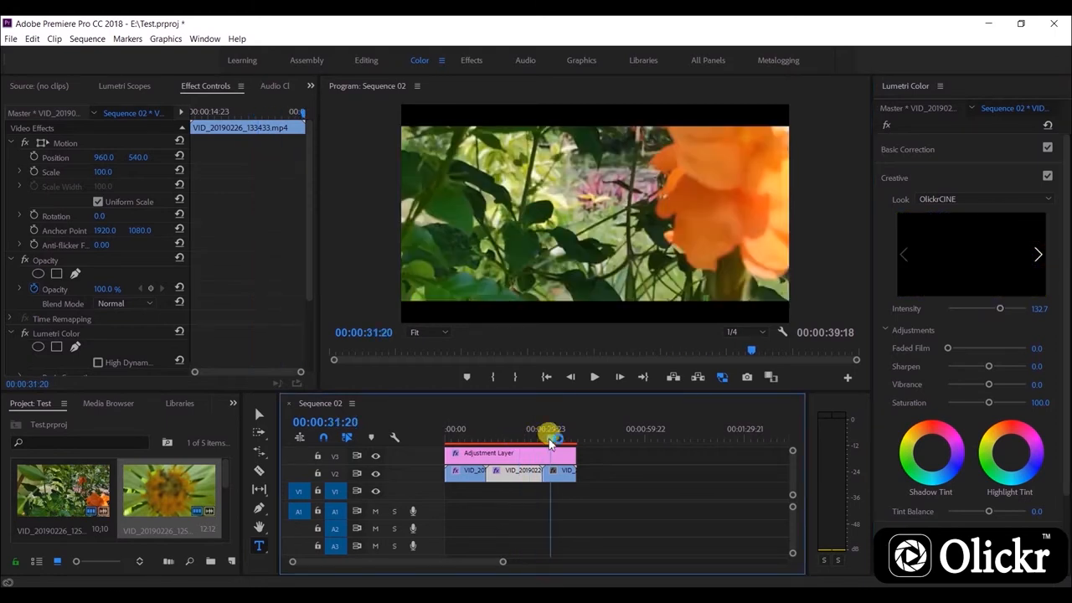
{"action": "left_click", "coordinate": [980, 198]}
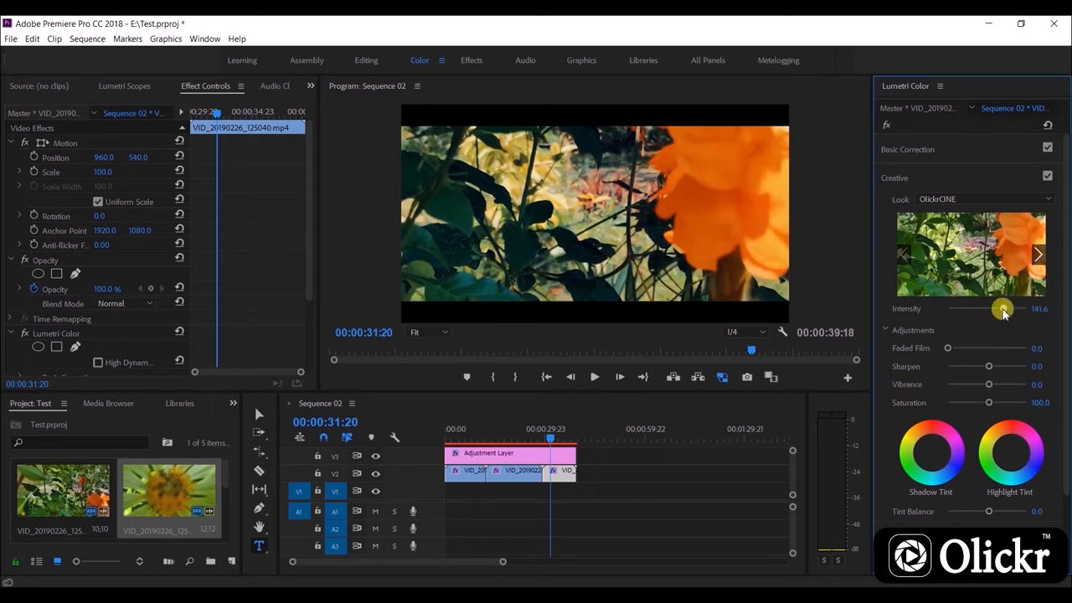
{"action": "left_click", "coordinate": [590, 377]}
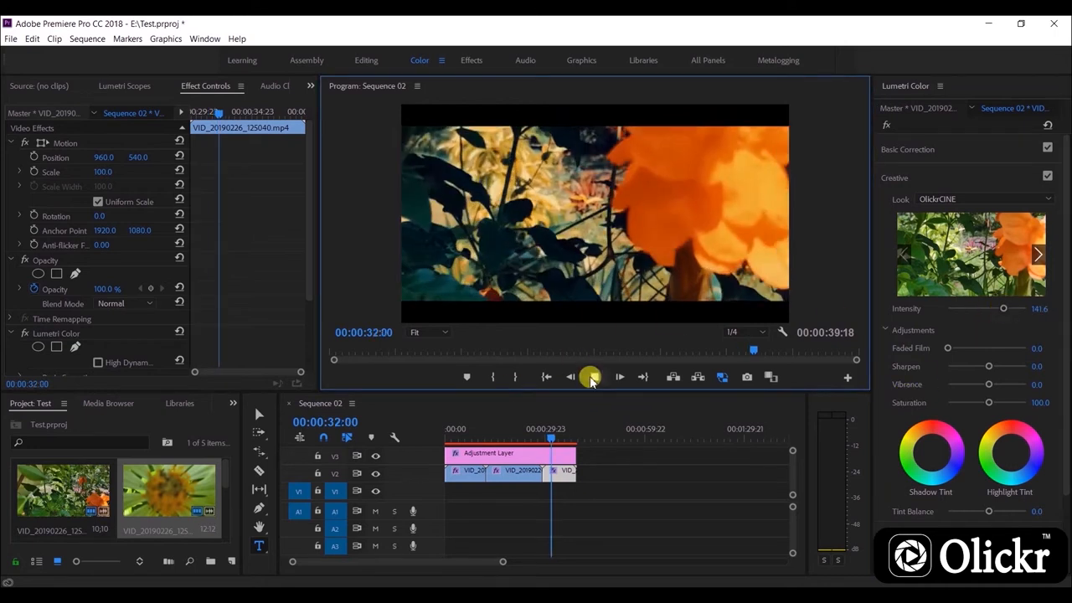
{"action": "left_click", "coordinate": [590, 377]}
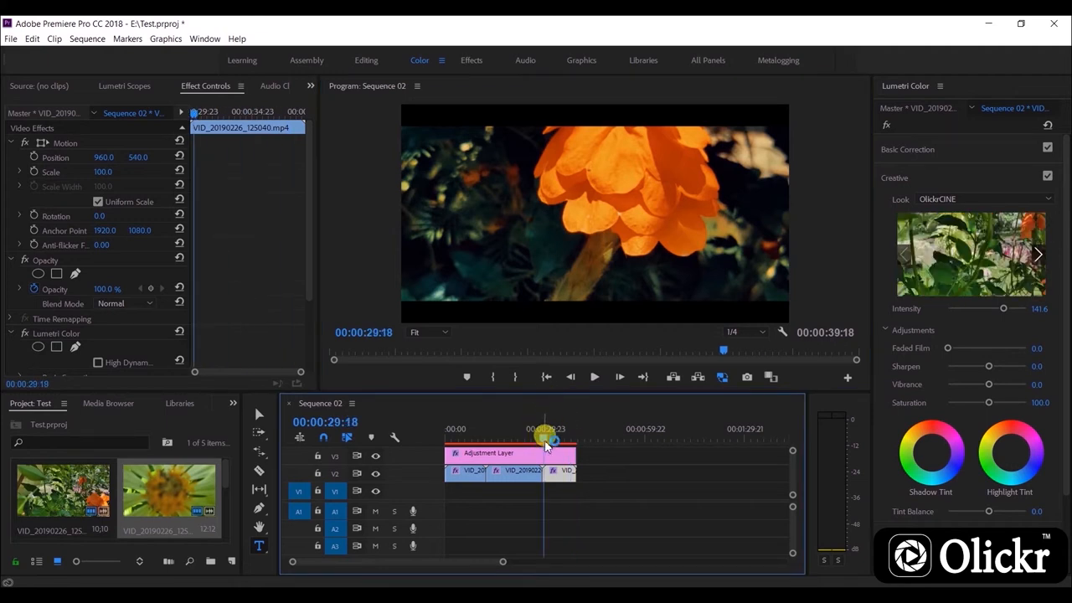
Strengthen the look intensity on the blue flower clip and move on to the white flower shot
{"action": "left_click_drag", "start_coordinate": [1001, 310], "coordinate": [1012, 310]}
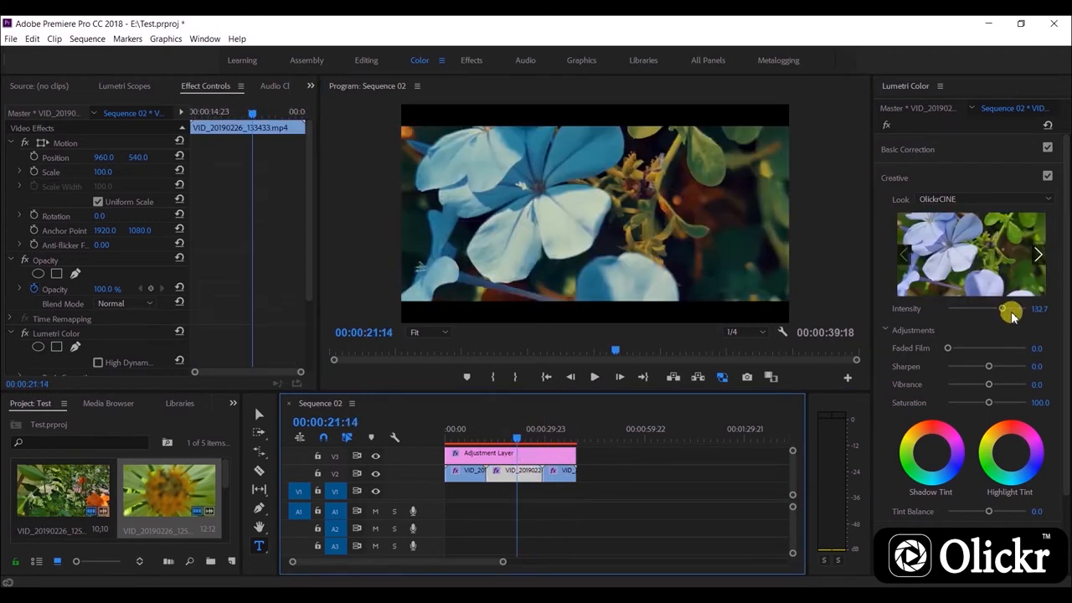
{"action": "left_click_drag", "start_coordinate": [1002, 308], "coordinate": [1012, 308]}
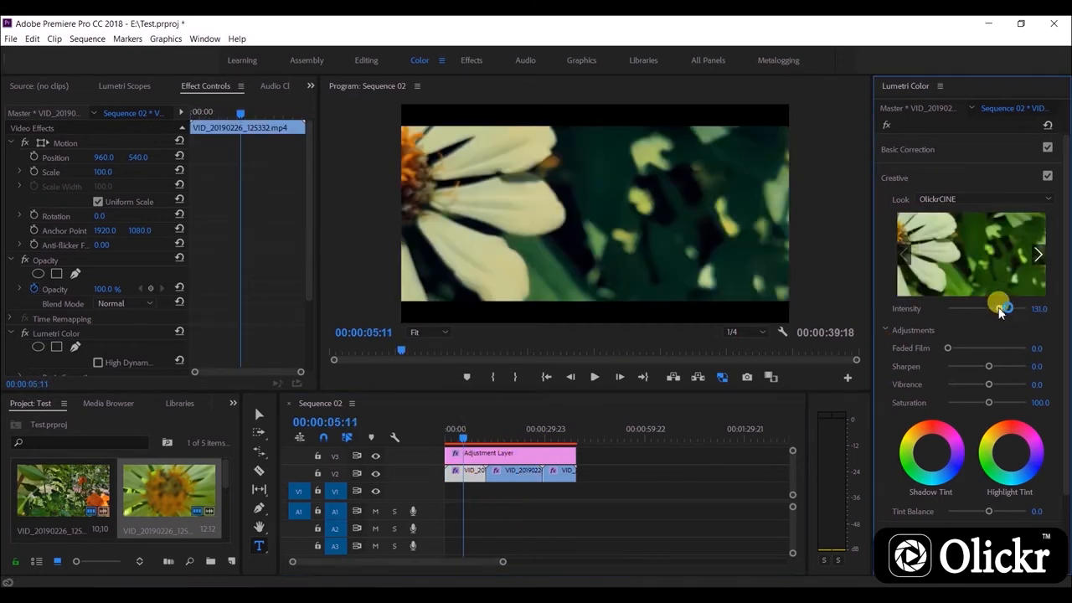
{"action": "left_click", "coordinate": [475, 429]}
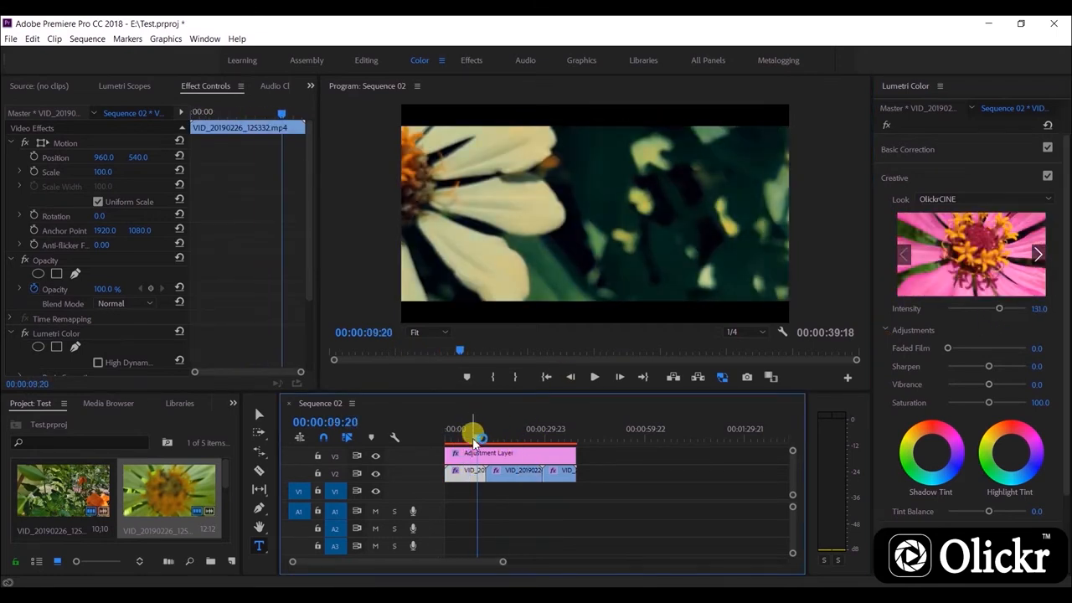